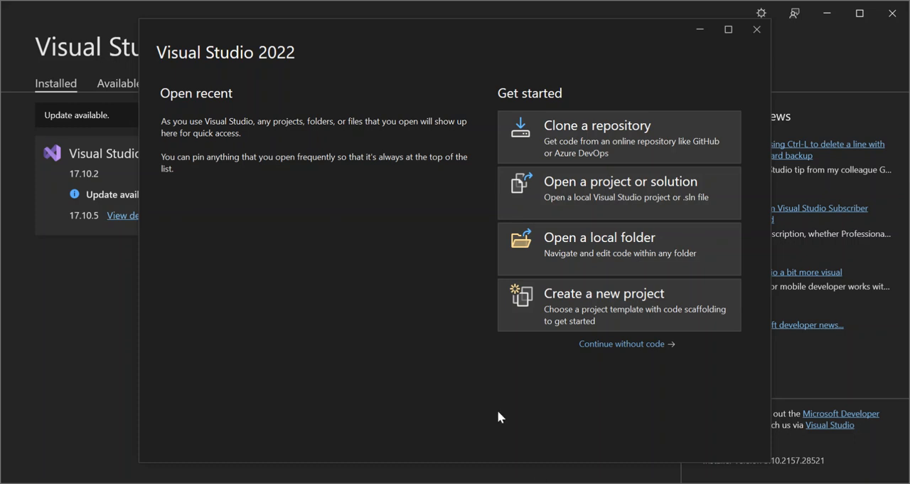
mouse_move(476, 386)
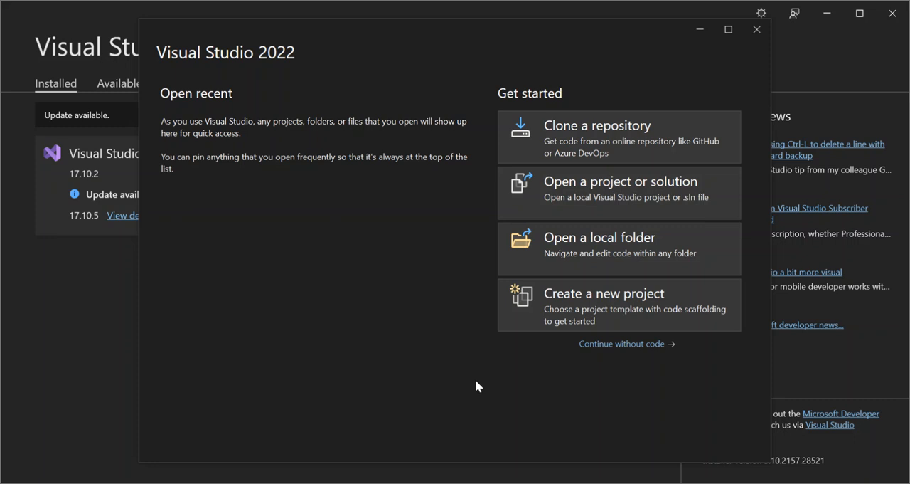
mouse_move(103, 338)
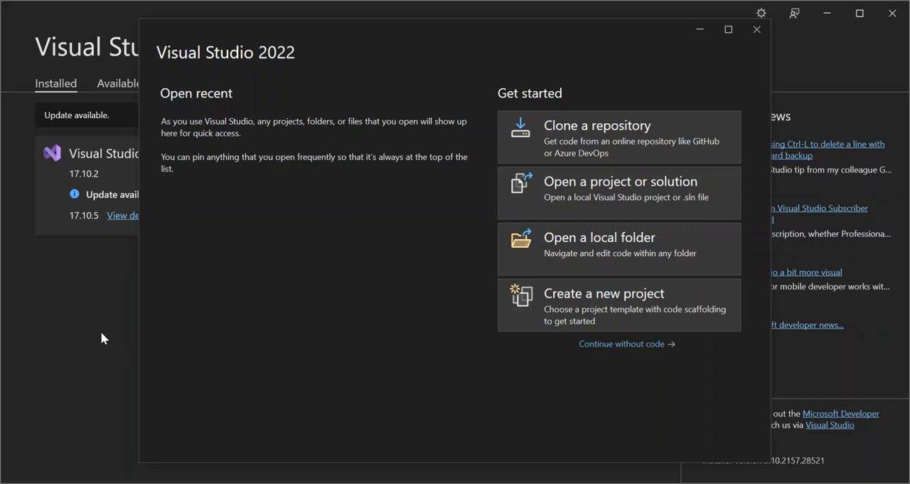
Close the start window and confirm the Python development workload in Community 2022's Modify screen.
click(756, 29)
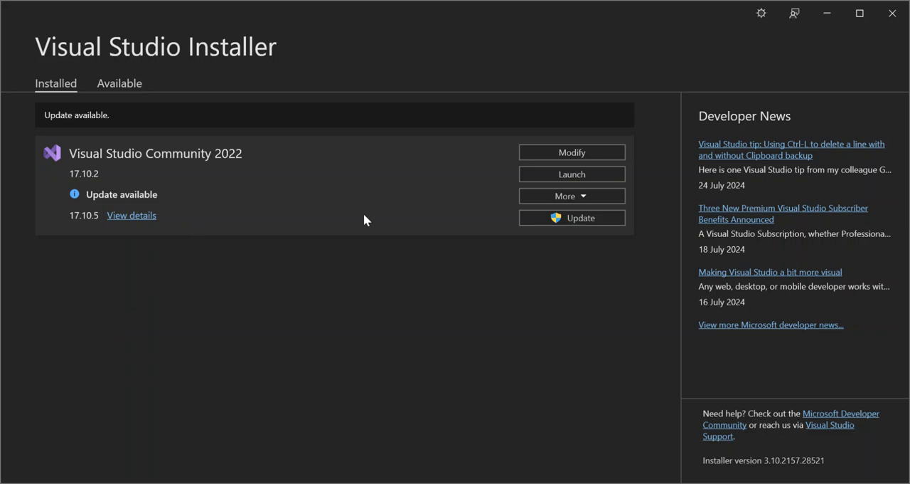
mouse_move(509, 268)
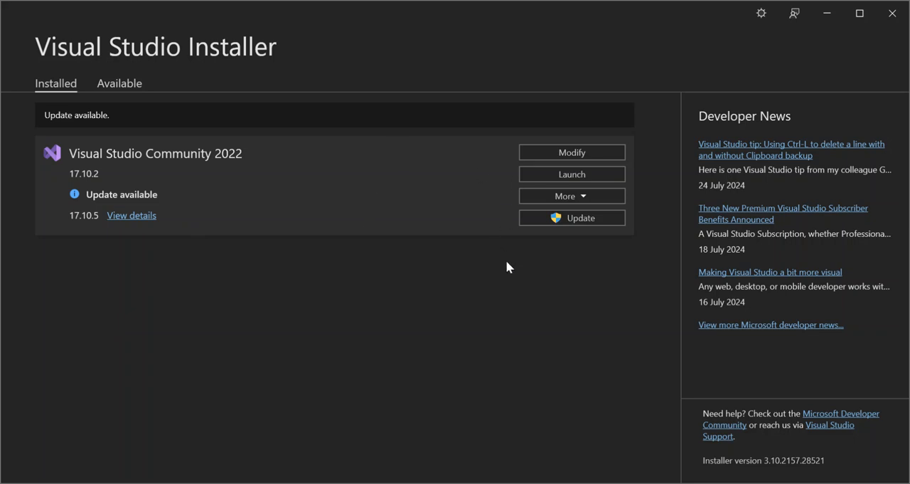
click(572, 152)
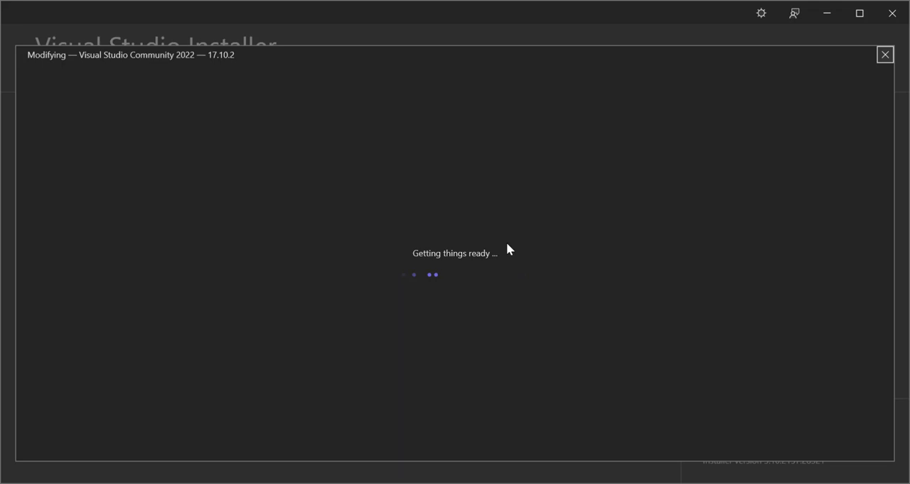
mouse_move(515, 310)
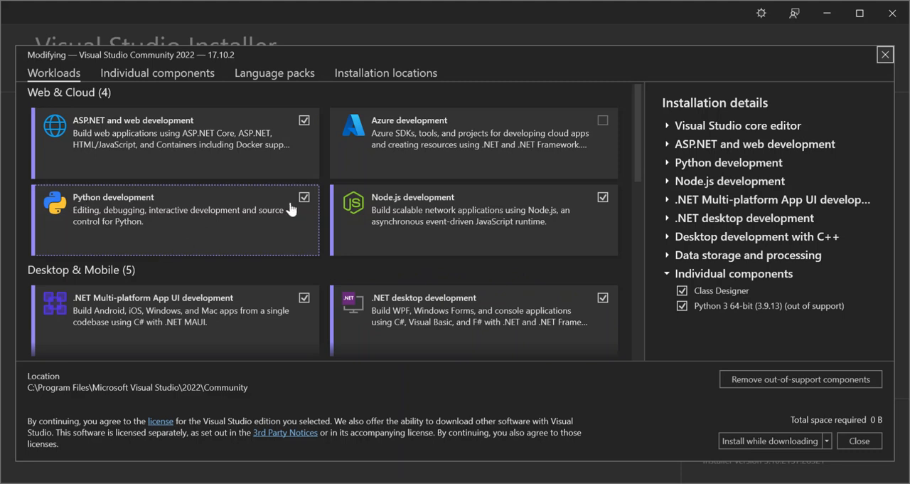
mouse_move(132, 208)
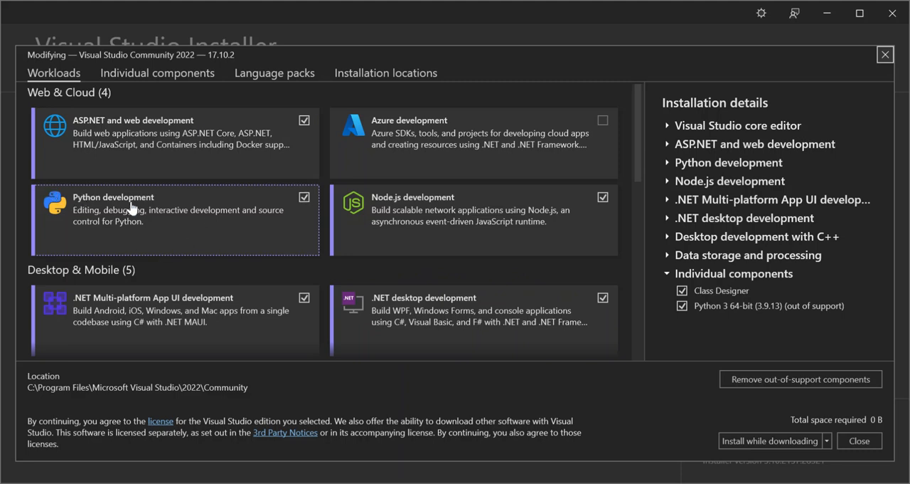
mouse_move(230, 233)
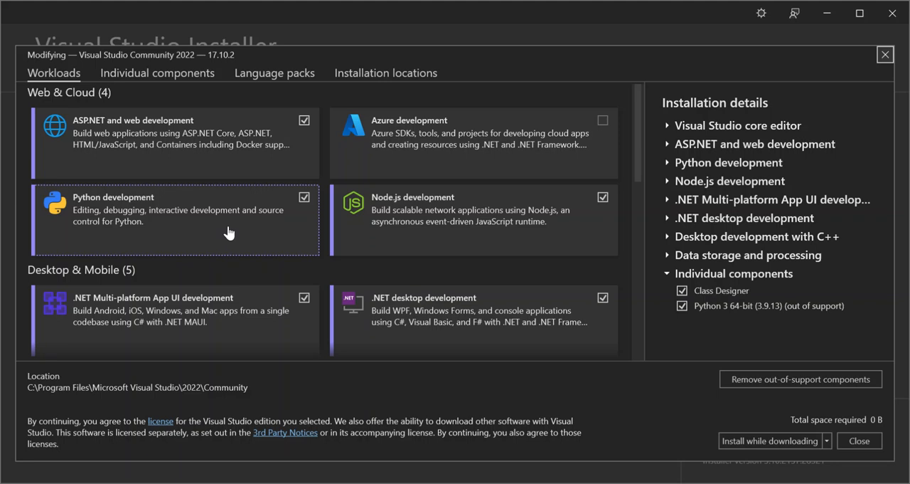
mouse_move(228, 229)
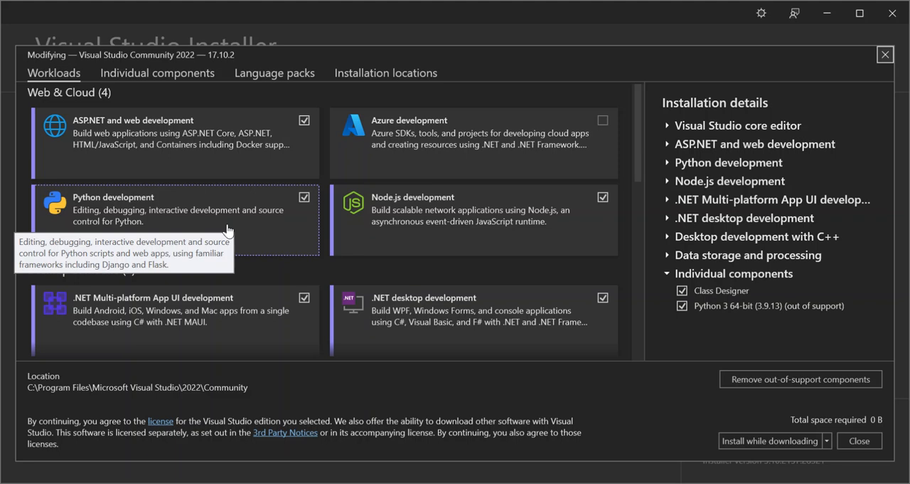
mouse_move(362, 247)
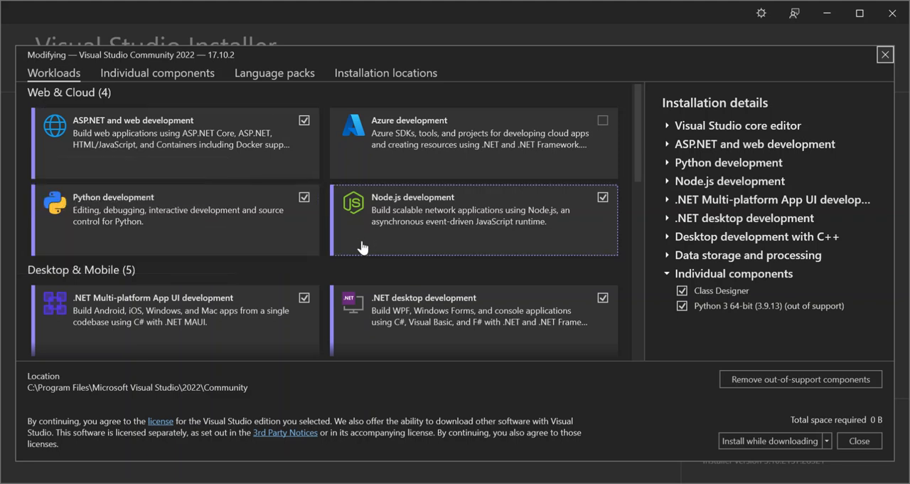
mouse_move(290, 207)
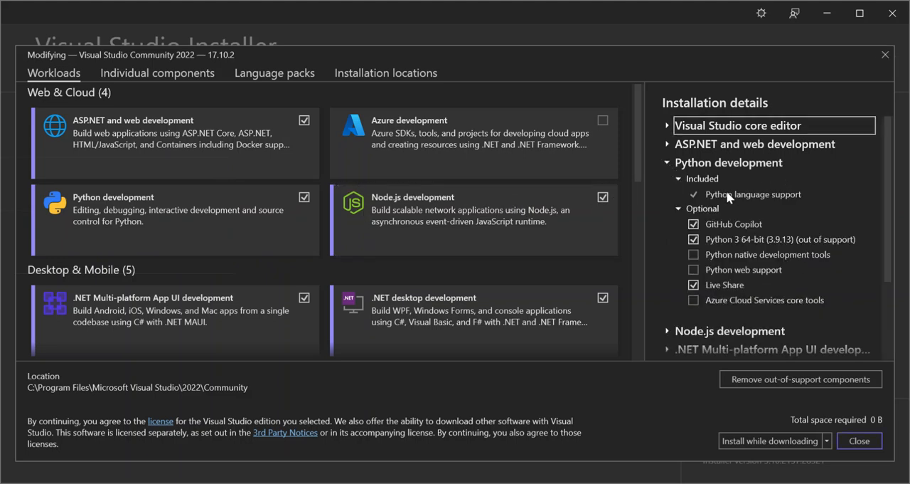
mouse_move(791, 192)
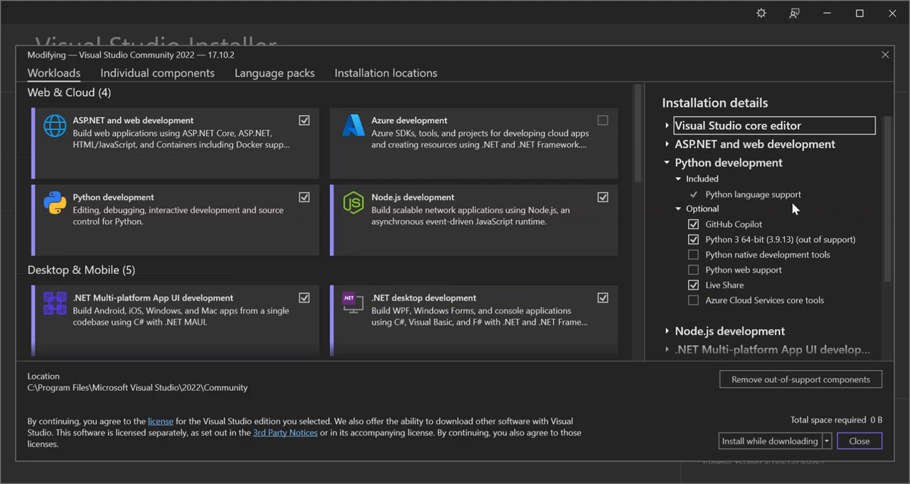
mouse_move(672, 247)
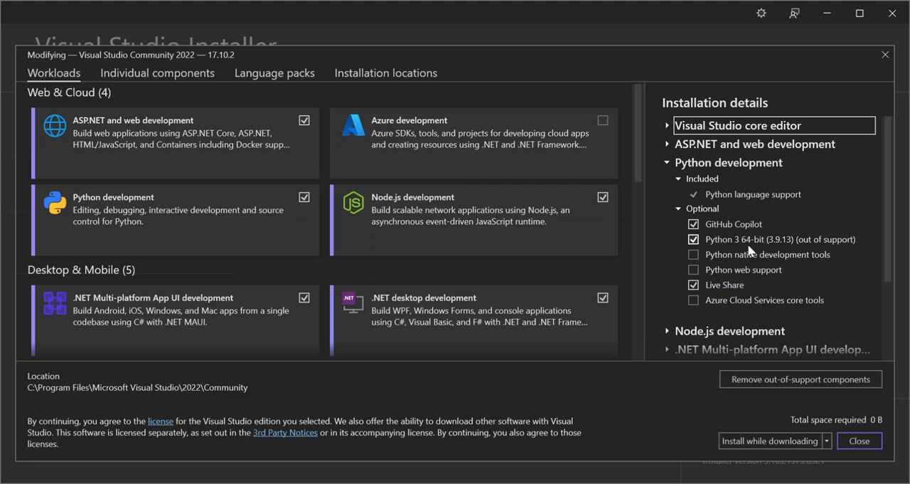
mouse_move(782, 251)
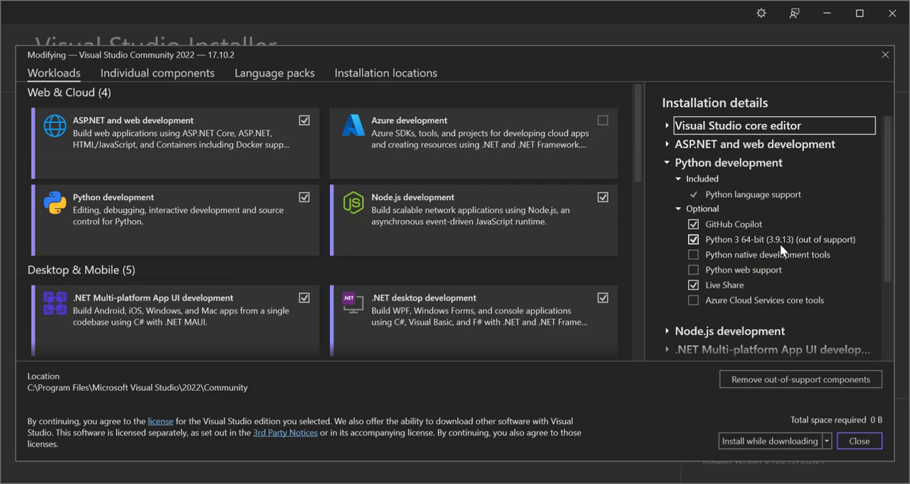
mouse_move(782, 239)
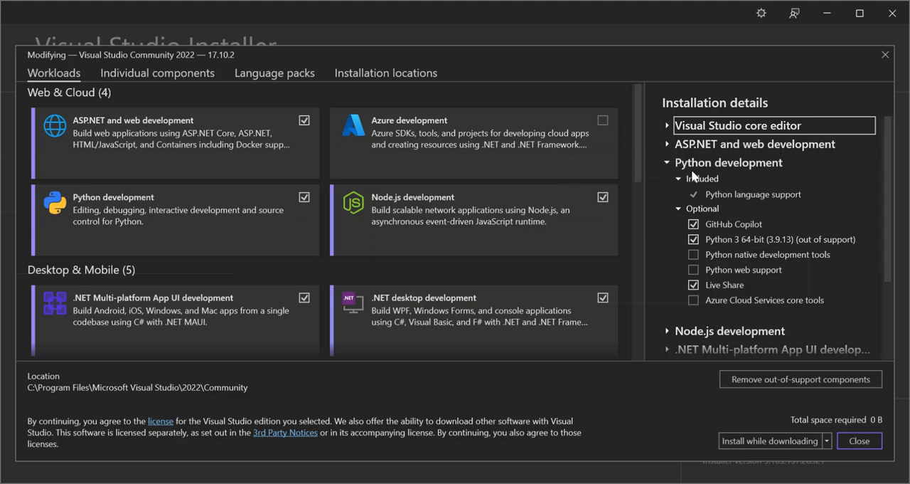
mouse_move(775, 60)
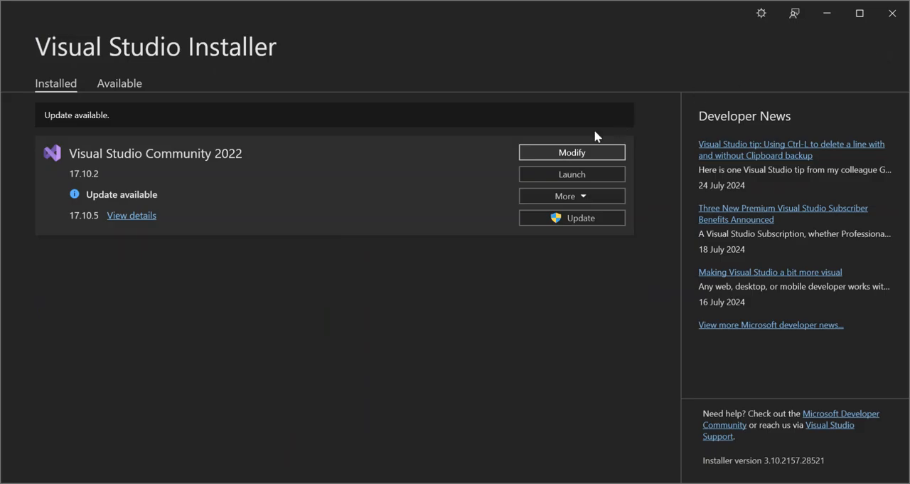
mouse_move(499, 225)
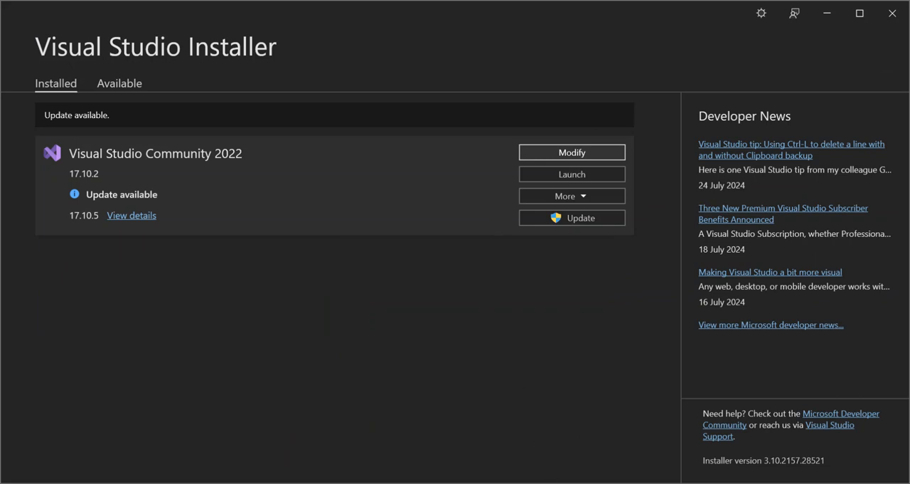
Launch Visual Studio 2022 and start a new project with templates filtered to Python.
click(571, 173)
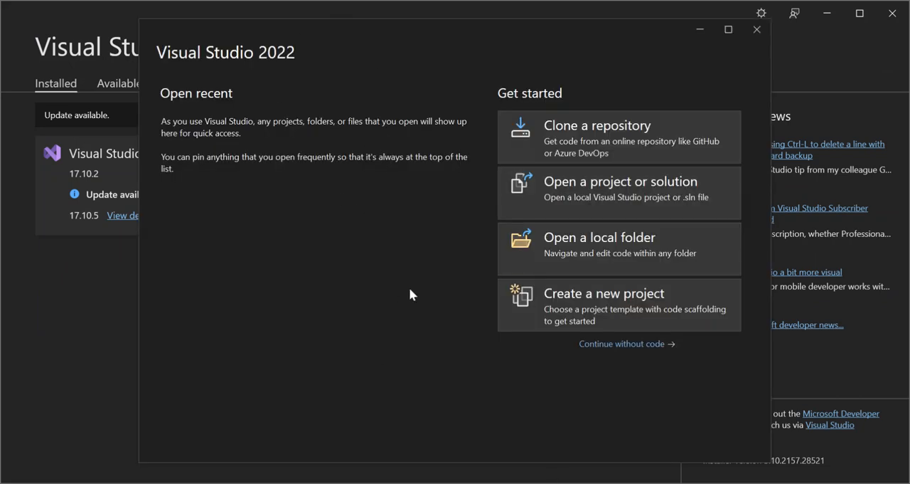
click(619, 304)
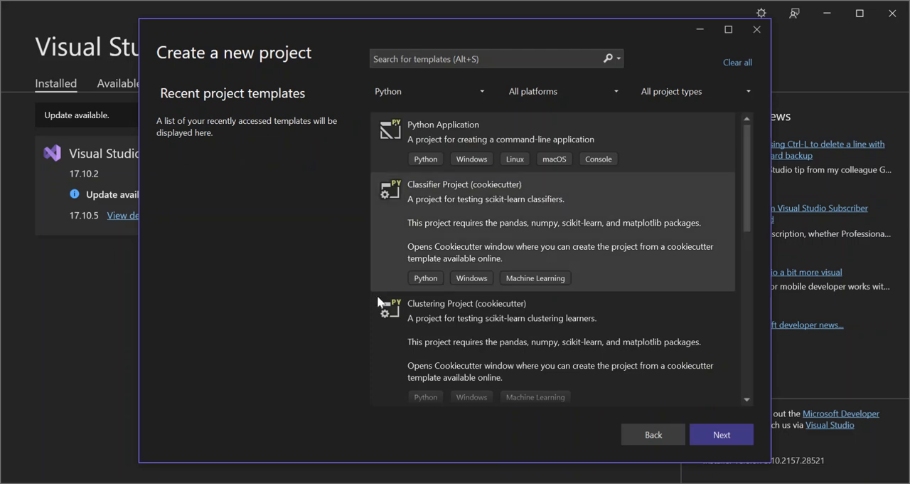
click(428, 91)
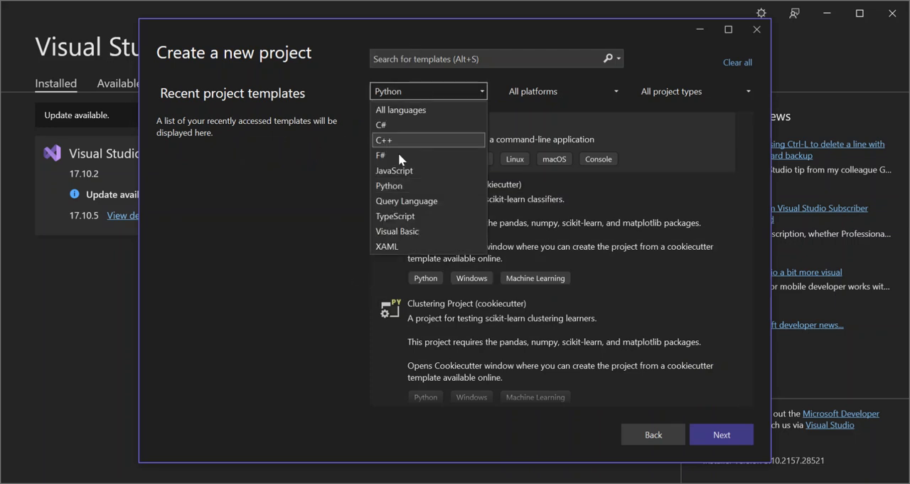
click(389, 184)
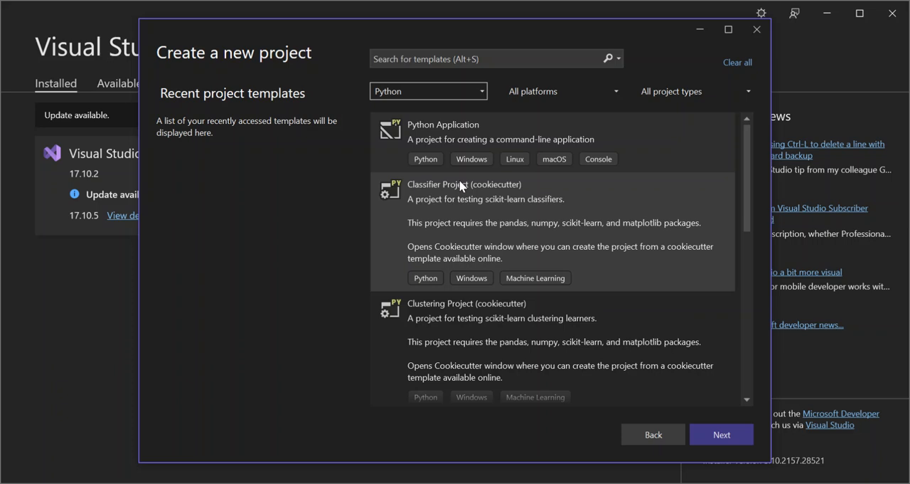
mouse_move(471, 277)
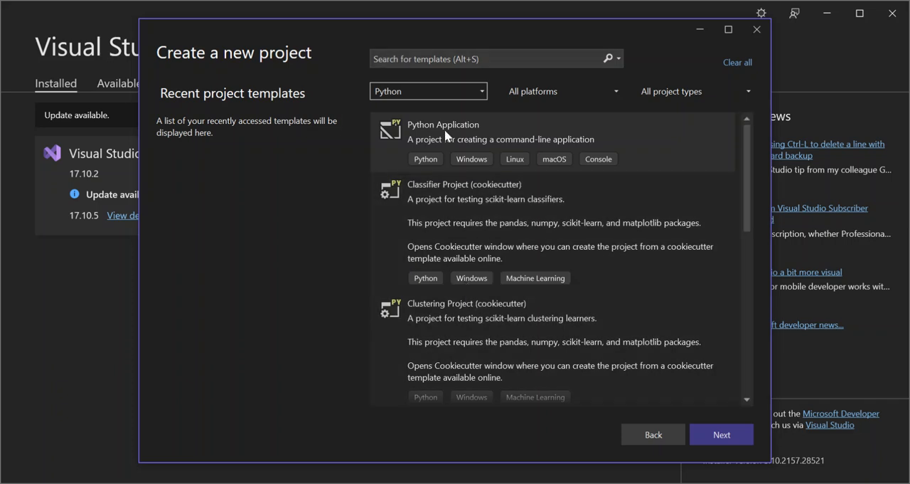
mouse_move(409, 135)
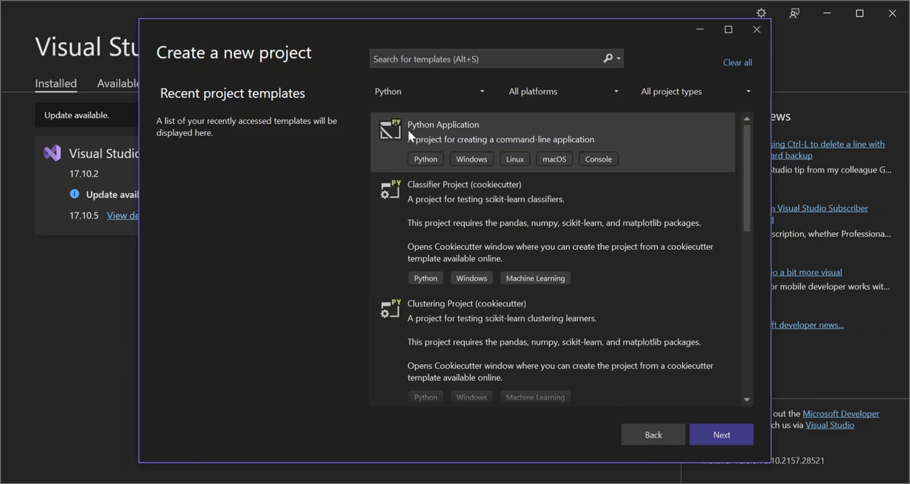
mouse_move(495, 148)
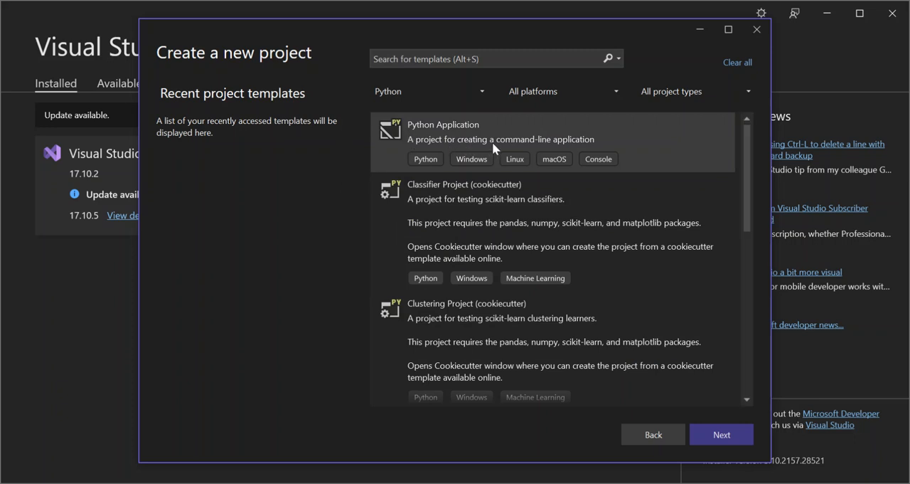
mouse_move(434, 159)
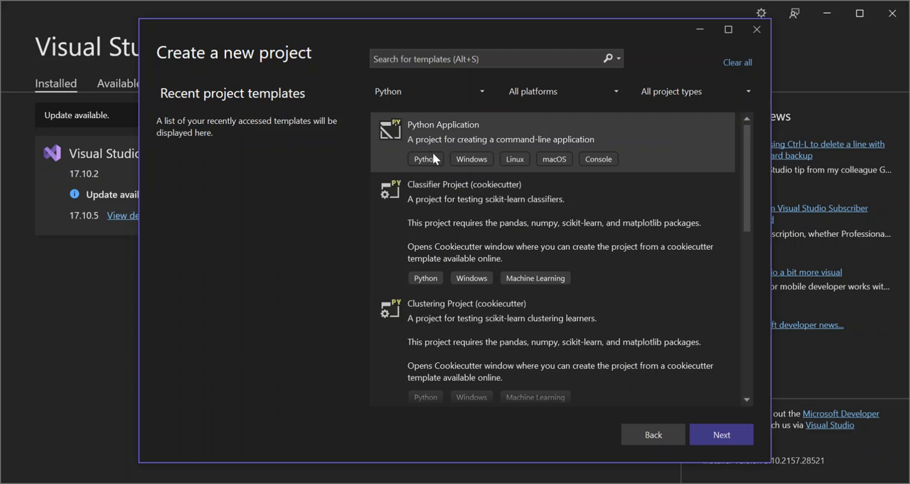
mouse_move(604, 148)
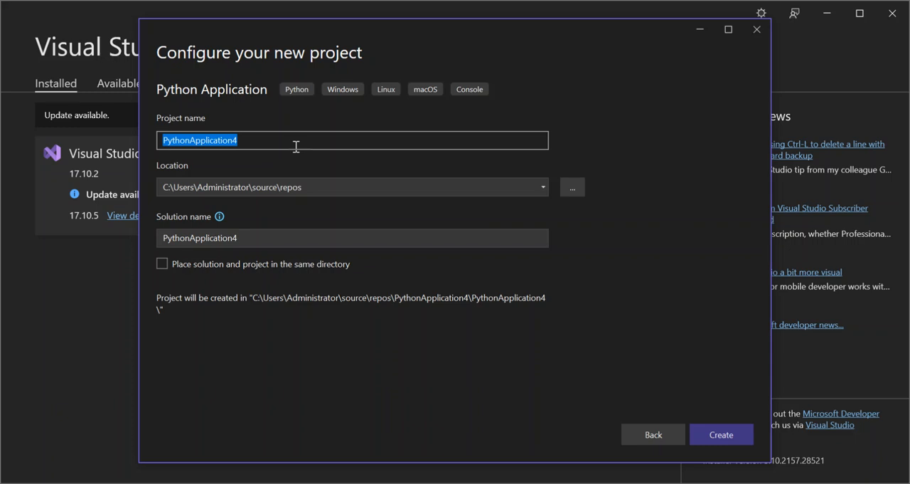
mouse_move(721, 434)
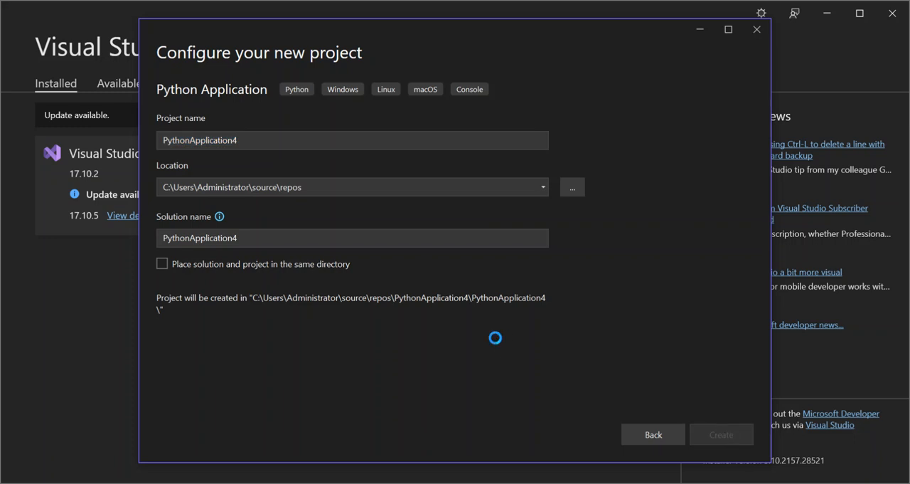
Remove the default PythonApplication4.py script from the PythonApplication4 project.
click(721, 434)
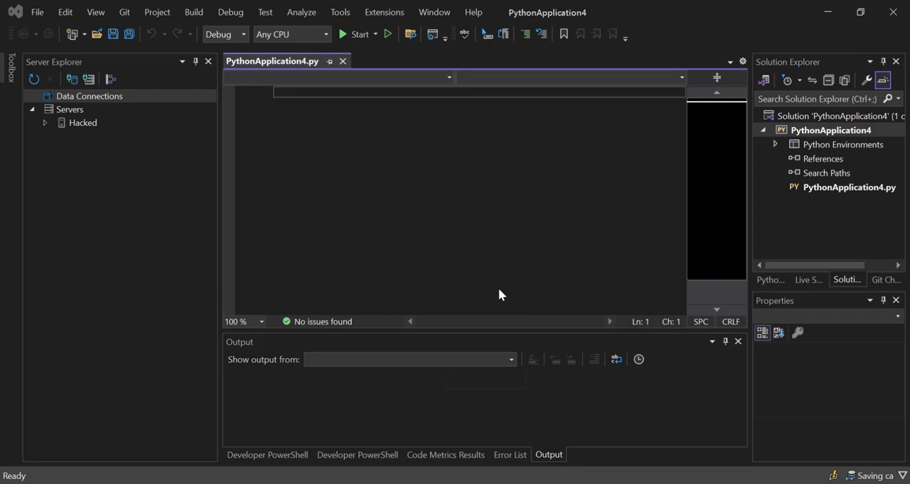
mouse_move(510, 292)
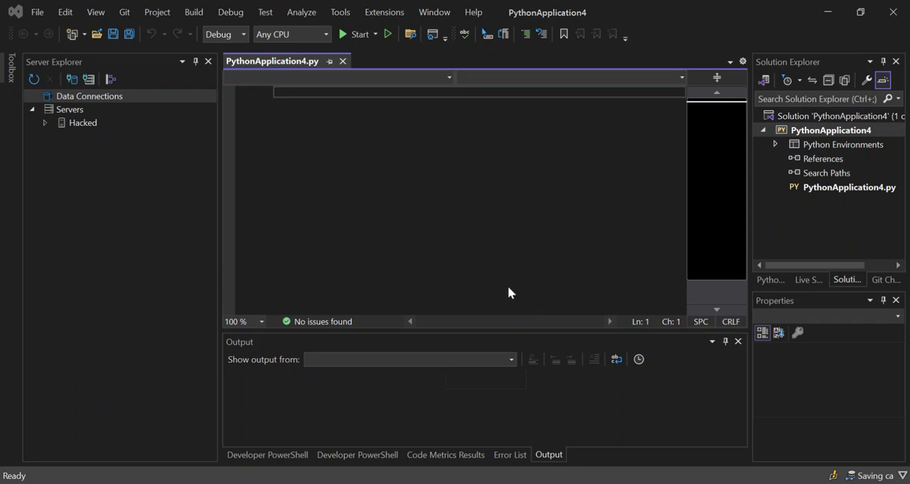
mouse_move(824, 195)
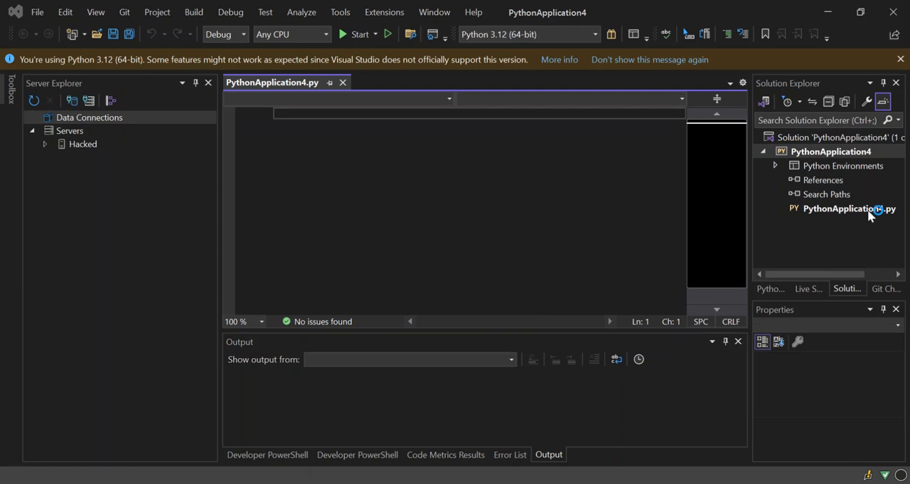
click(850, 209)
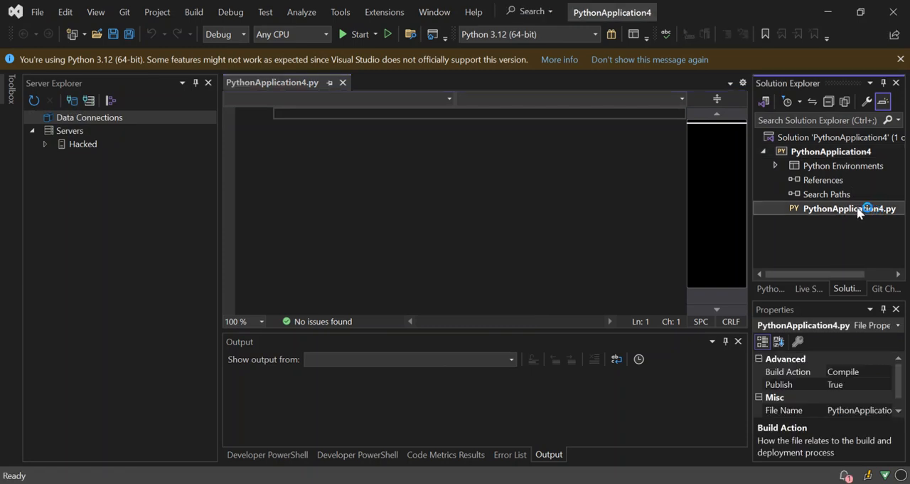
right_click(849, 208)
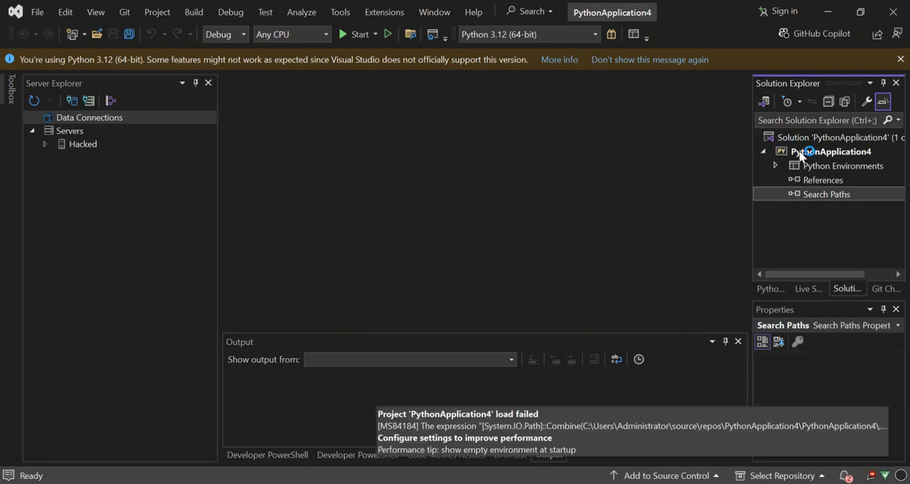
click(830, 151)
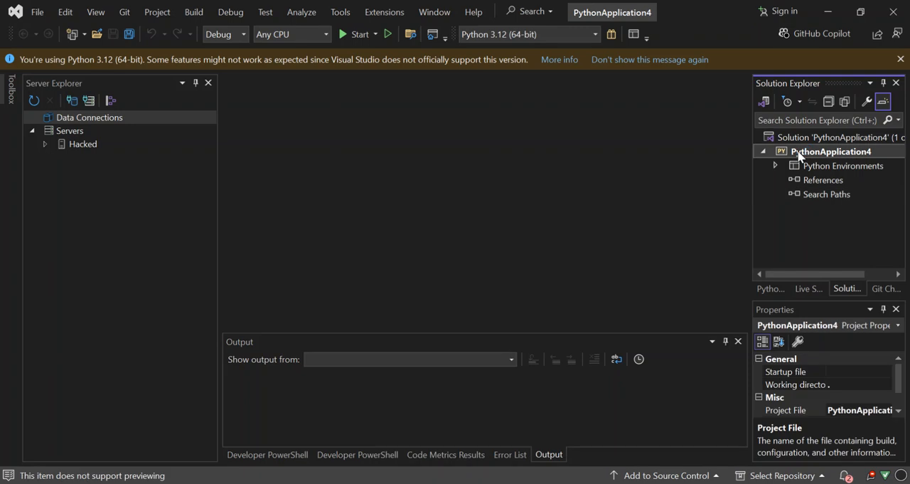
Add an empty module named main.py to the PythonApplication4 project.
right_click(831, 151)
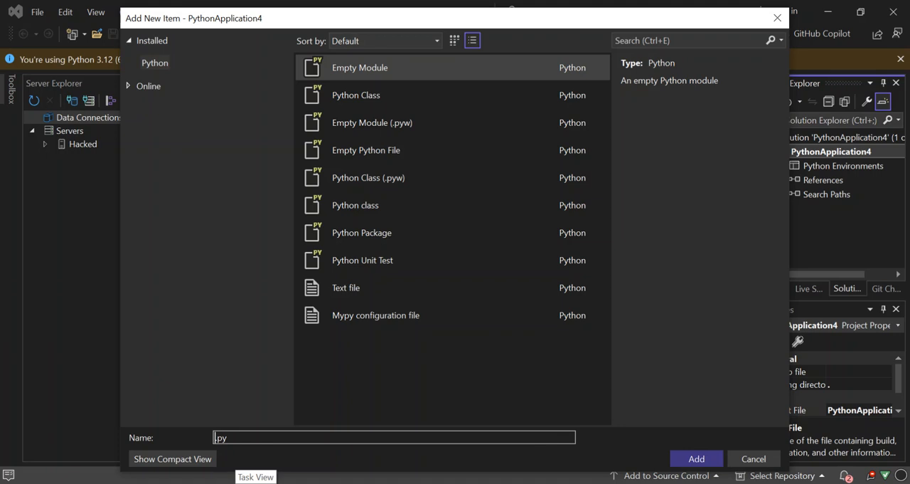
text(main)
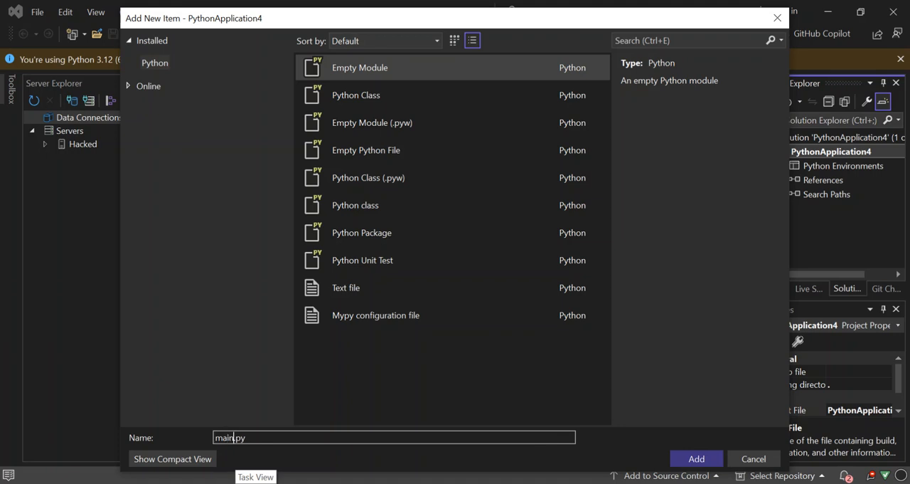
mouse_move(732, 447)
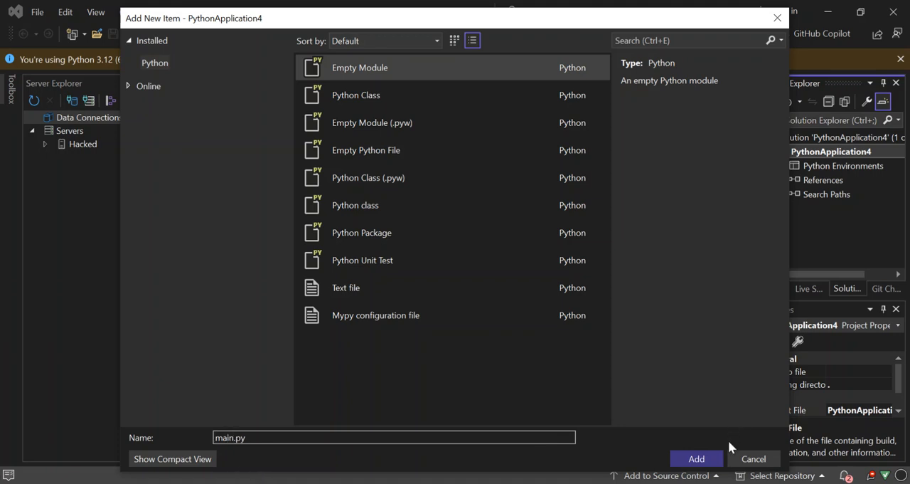
click(696, 458)
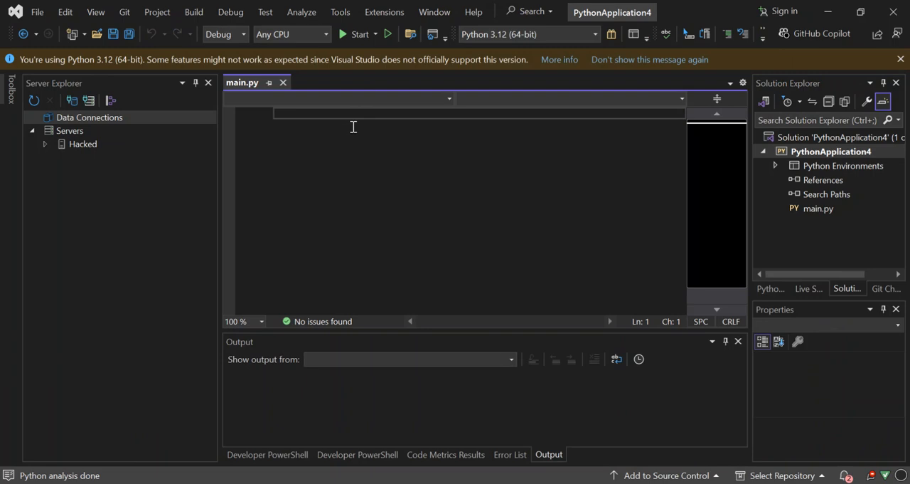
mouse_move(574, 158)
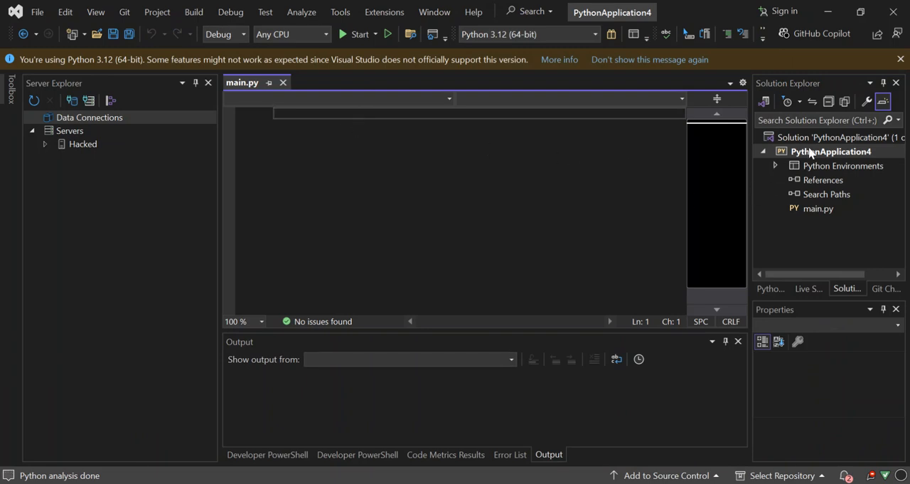
Run 'pip install pythonnet' from a command prompt opened in the project folder.
right_click(831, 151)
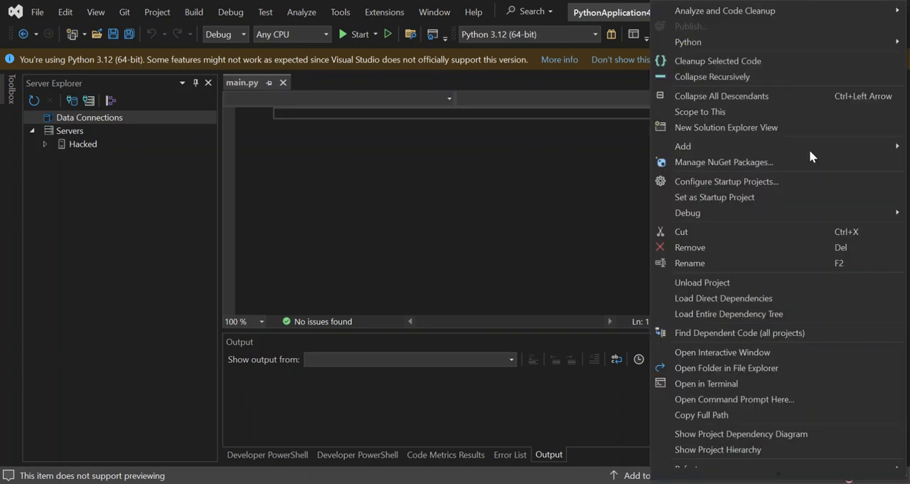
mouse_move(689, 262)
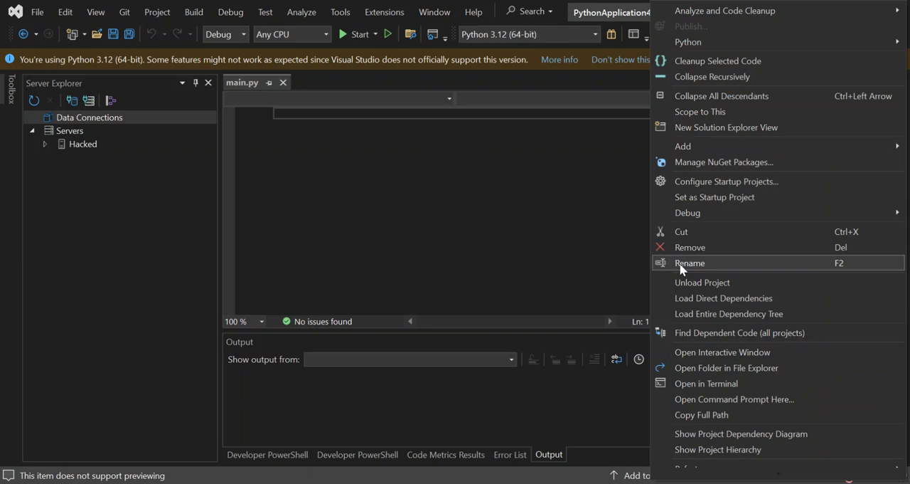
mouse_move(711, 399)
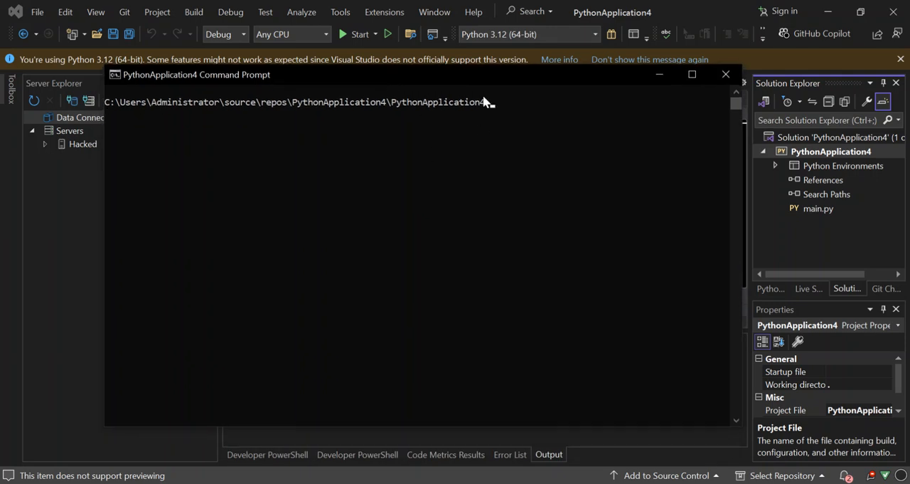
mouse_move(509, 108)
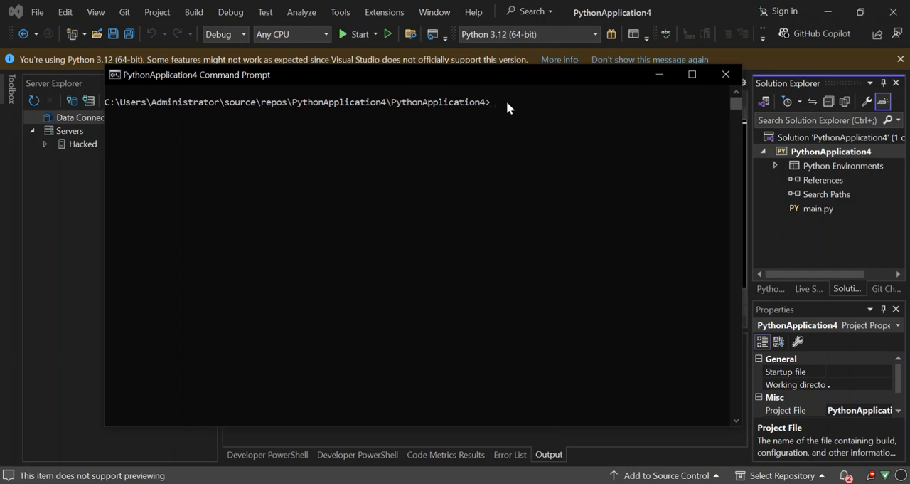
text(pip)
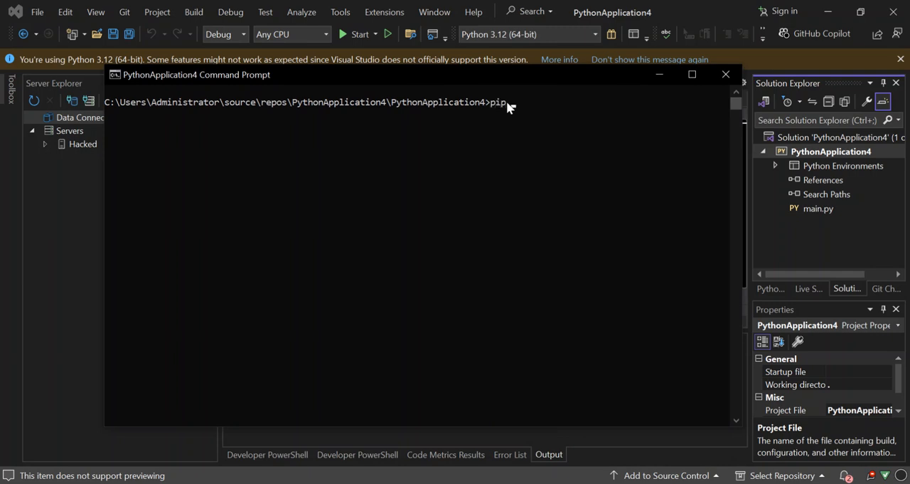
text(inst)
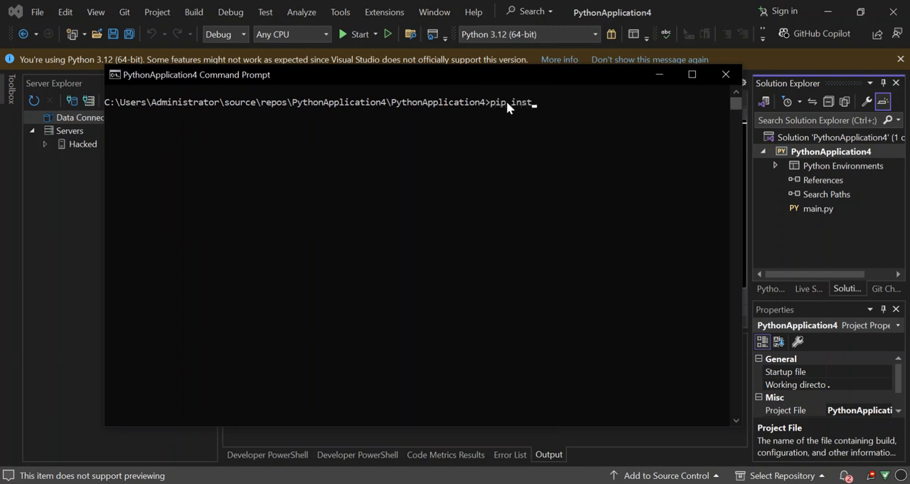
text(all)
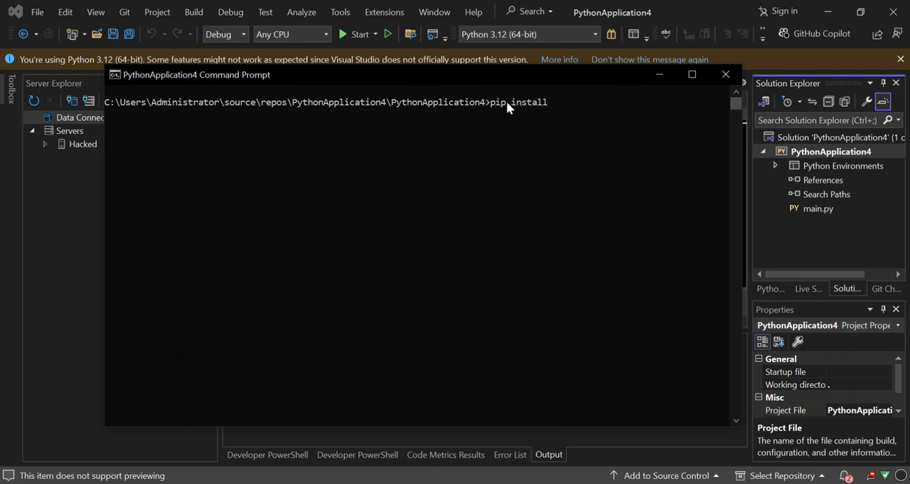
text(p)
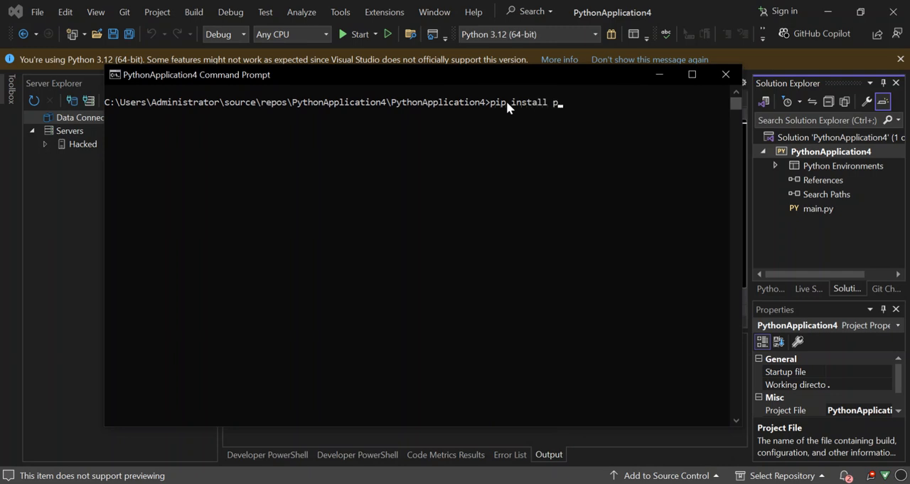
text(yth)
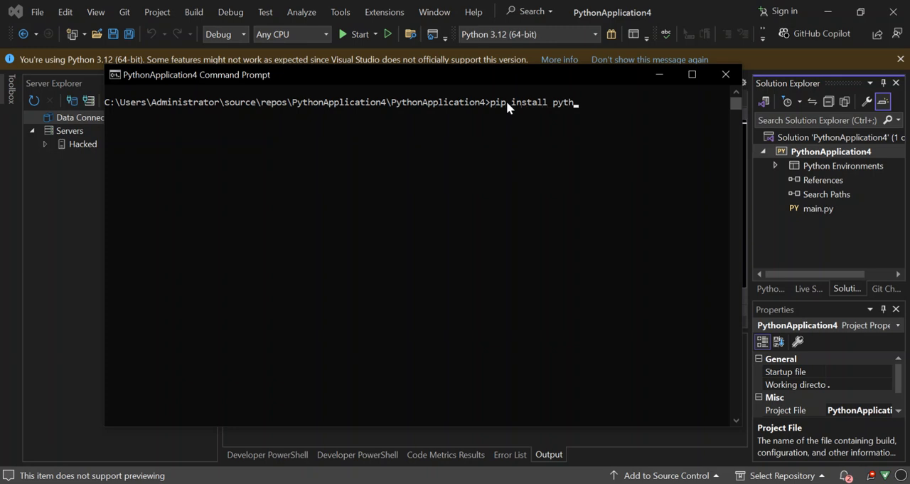
text(onnet)
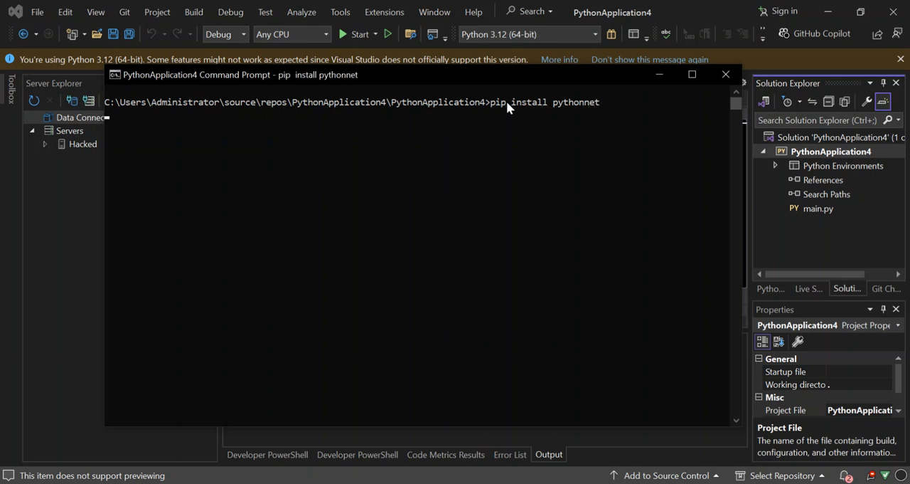
key(Return)
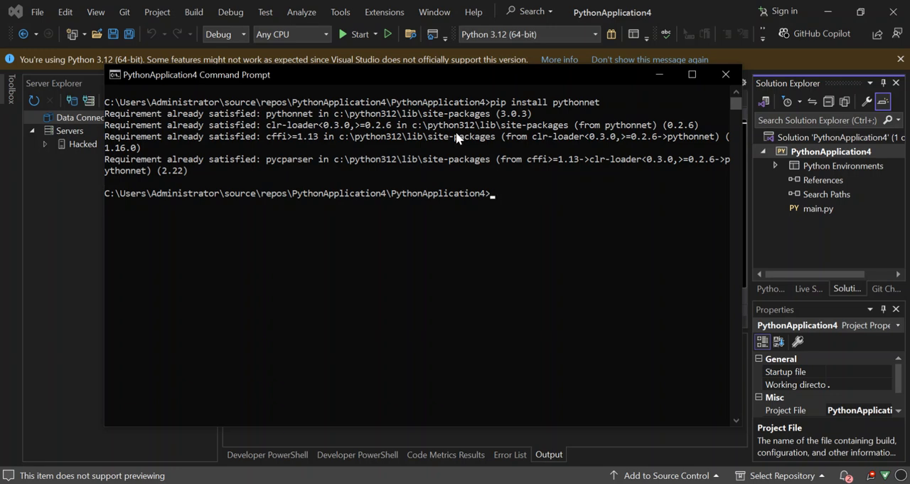
mouse_move(659, 74)
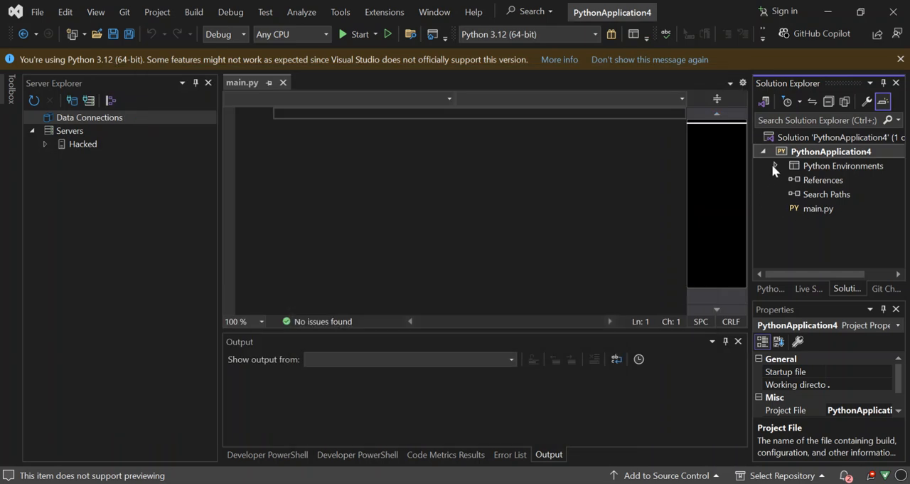
Expand Python Environments and inspect the global Python 3.12 (64-bit) environment.
click(788, 152)
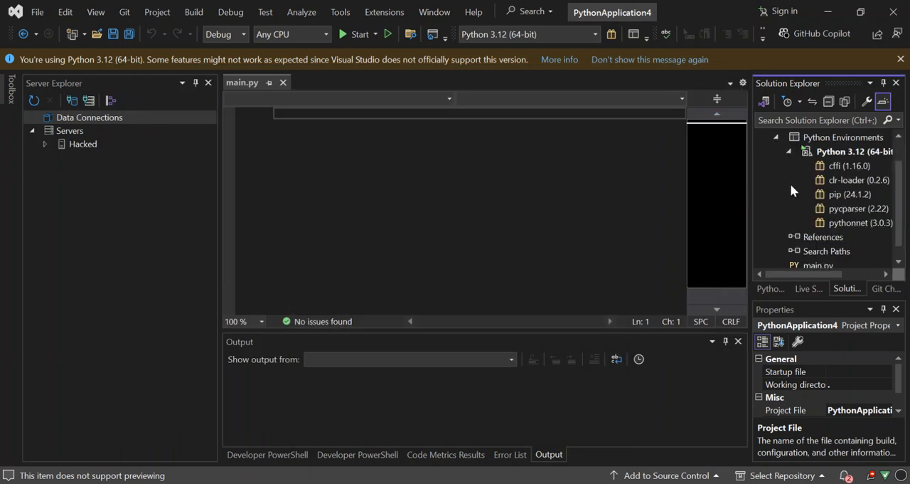
mouse_move(836, 201)
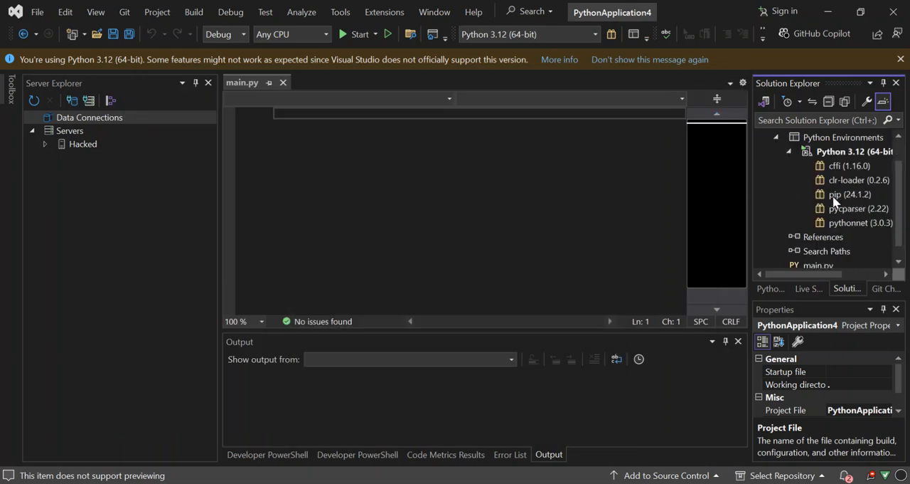
mouse_move(835, 175)
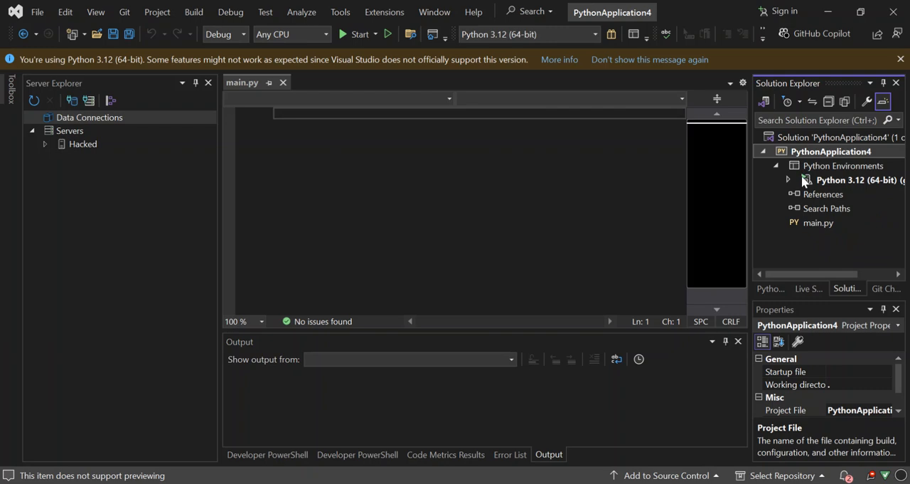
click(856, 179)
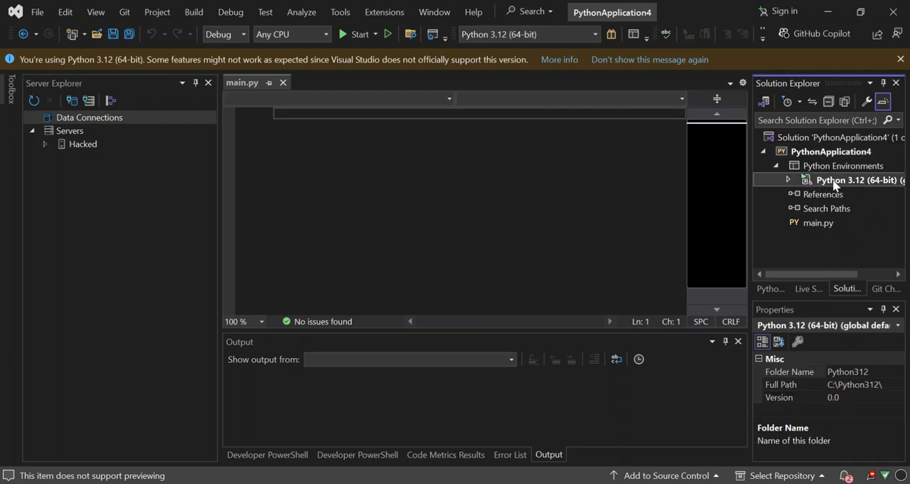
click(842, 165)
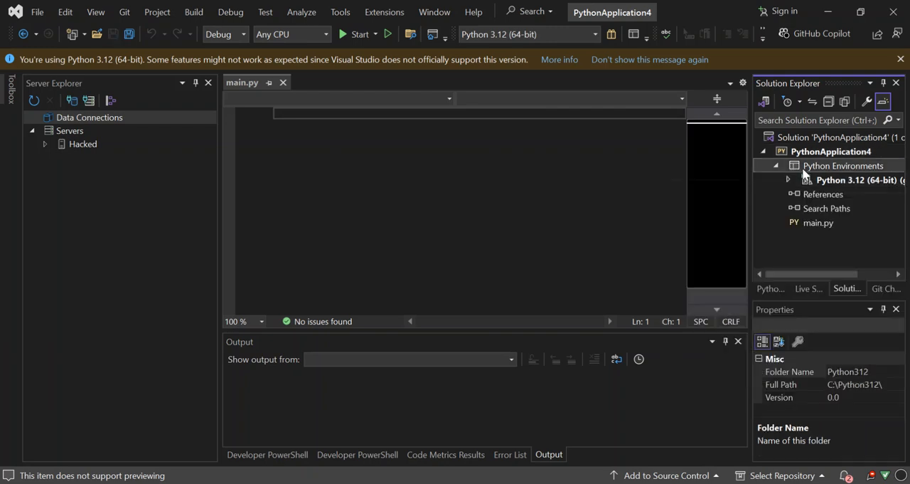
Add a virtual environment named env using Python 3.12 (64-bit) as base interpreter.
right_click(843, 165)
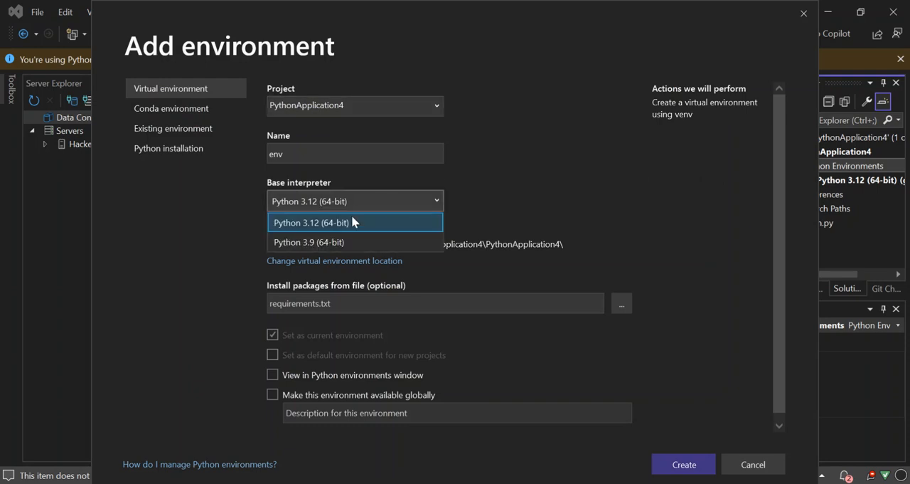
click(308, 242)
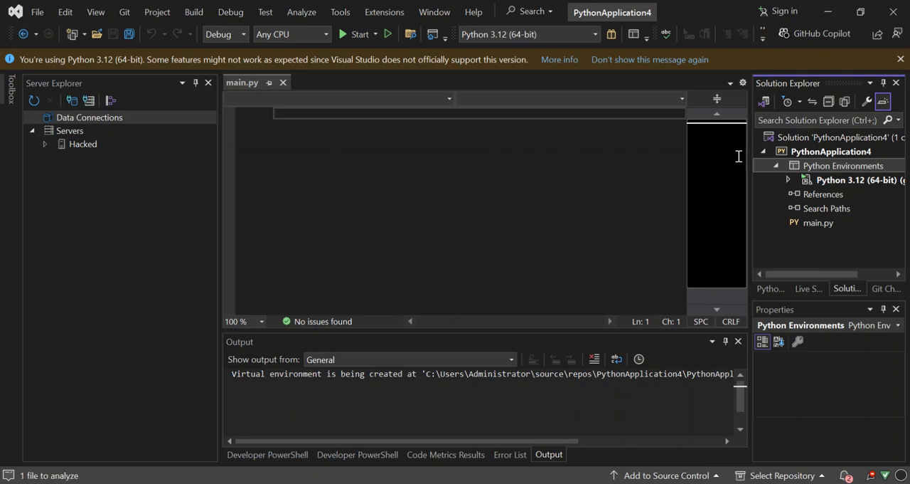
Select main.py in the PythonApplication4 project and bring up its context menu.
click(831, 151)
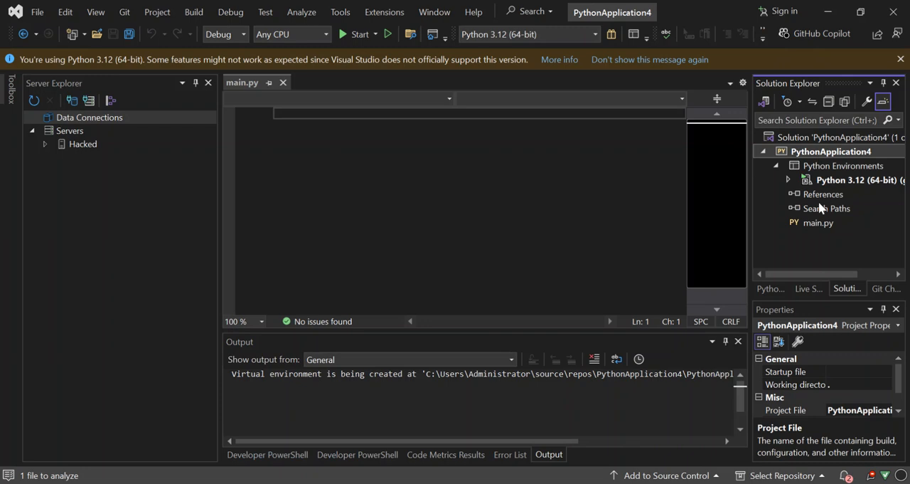
click(818, 223)
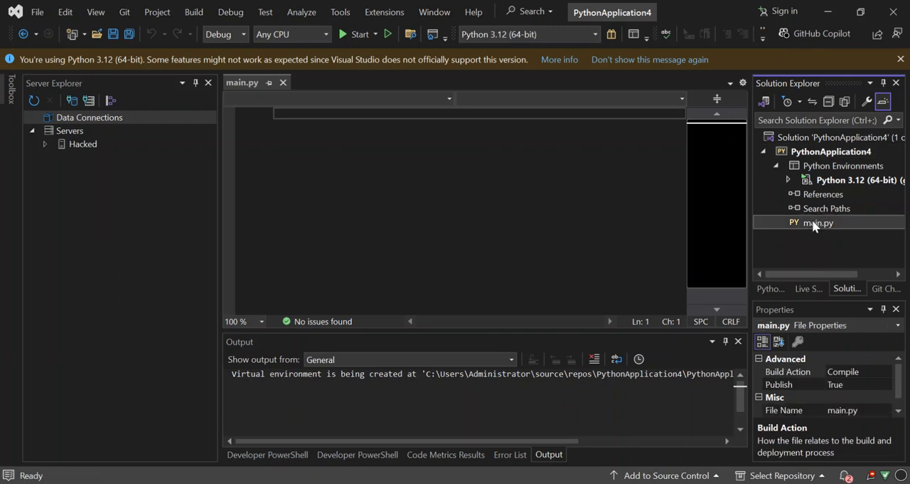
right_click(818, 223)
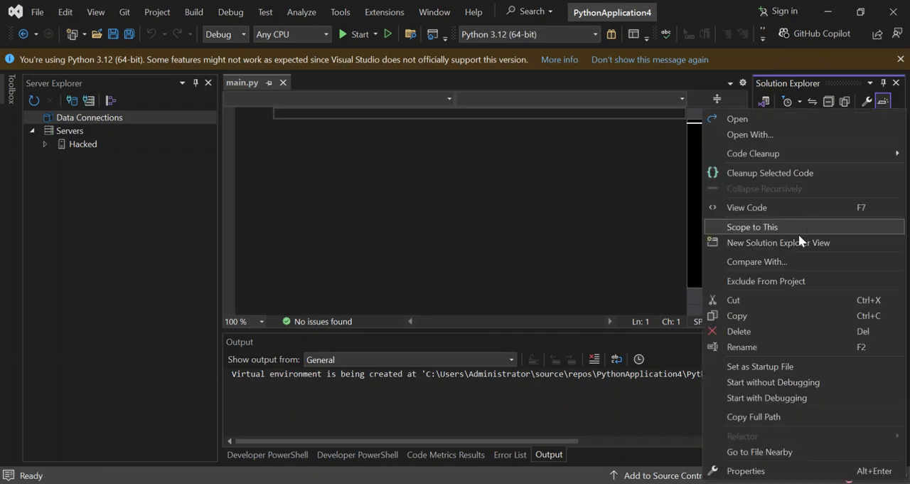
mouse_move(745, 367)
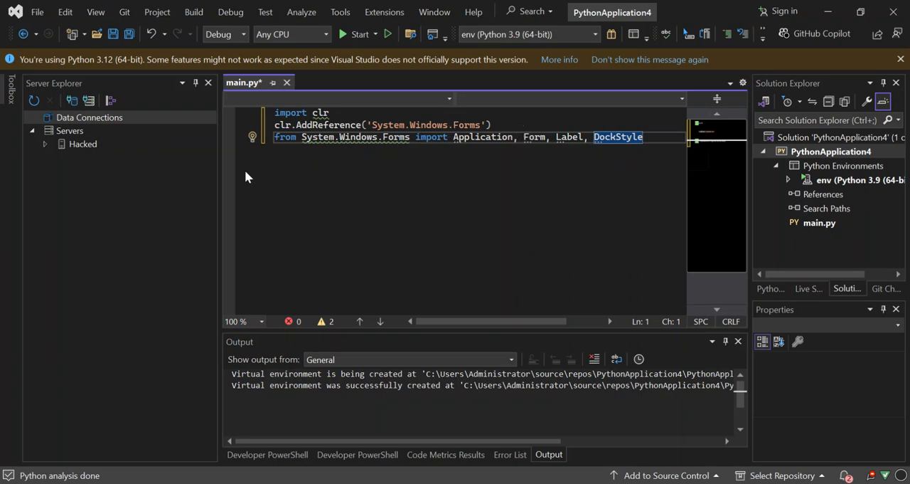
mouse_move(414, 137)
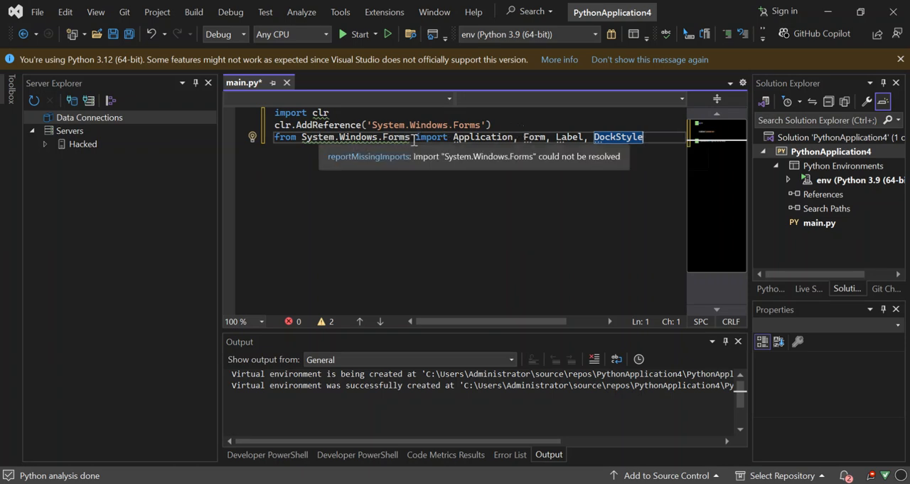
mouse_move(576, 136)
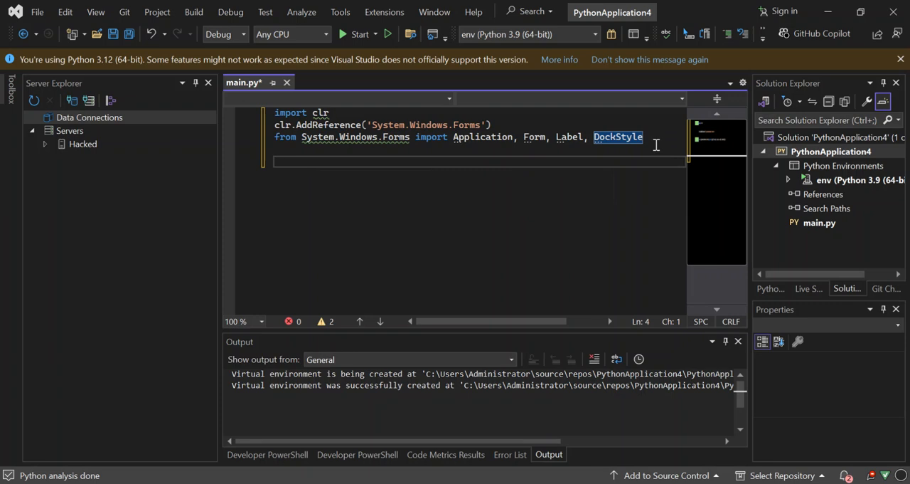
Write the class header 'class MyForm(Form):' in main.py.
text(clas)
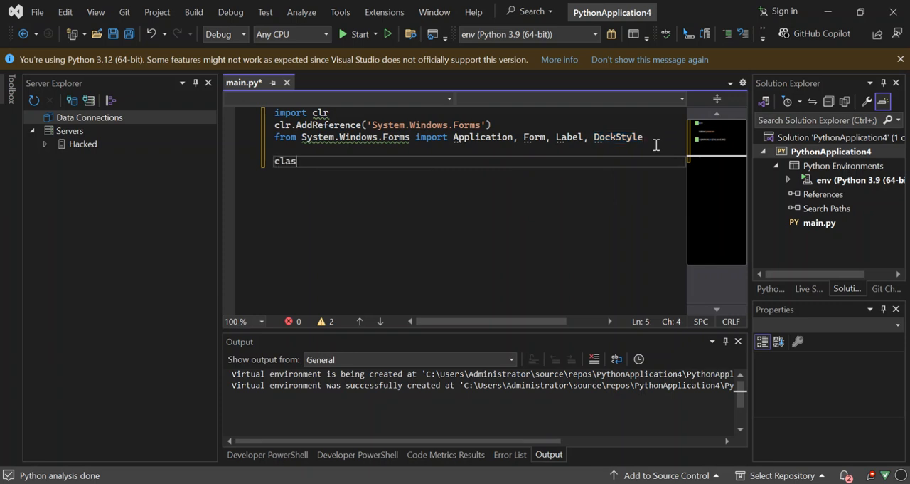
text(s)
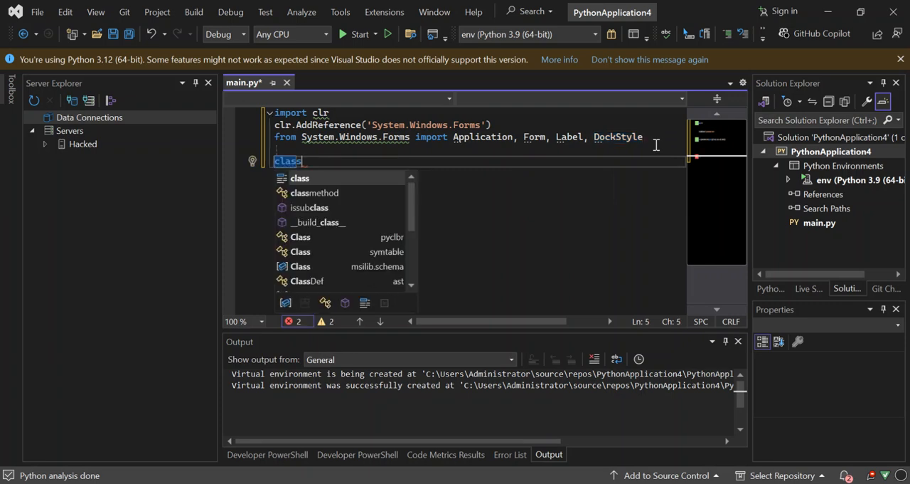
text(MyF)
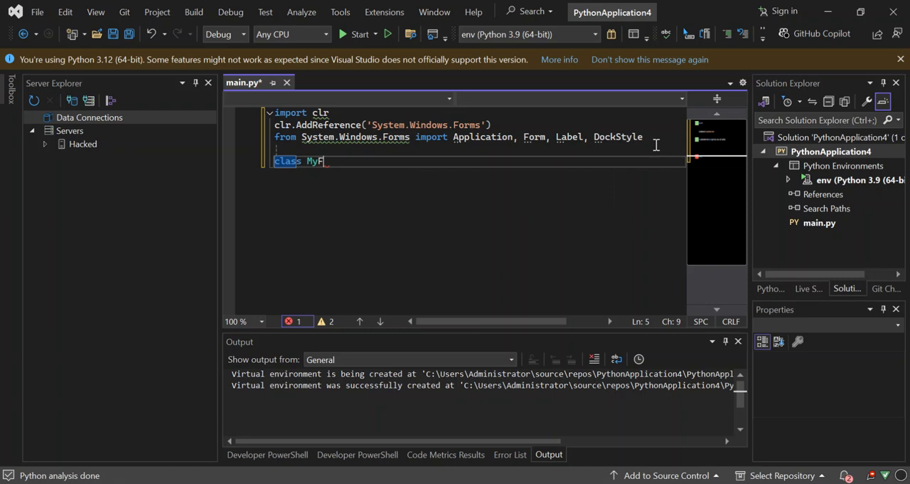
text(orm)
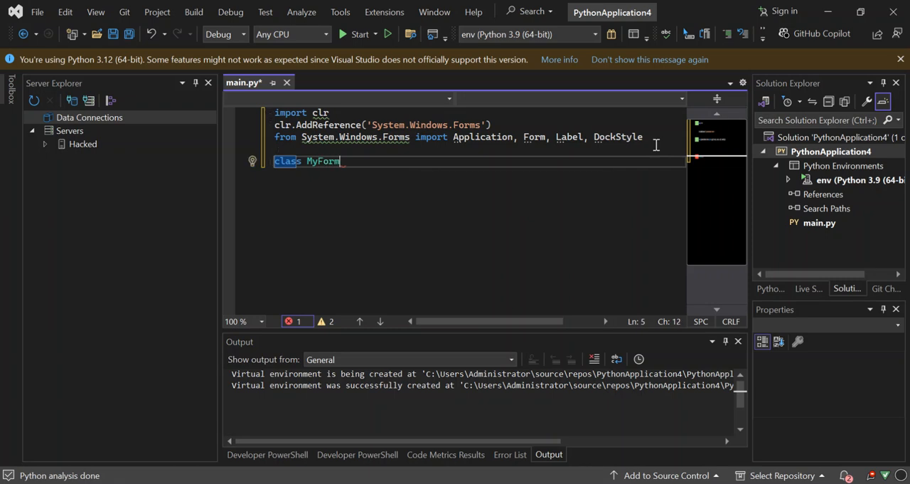
text(())
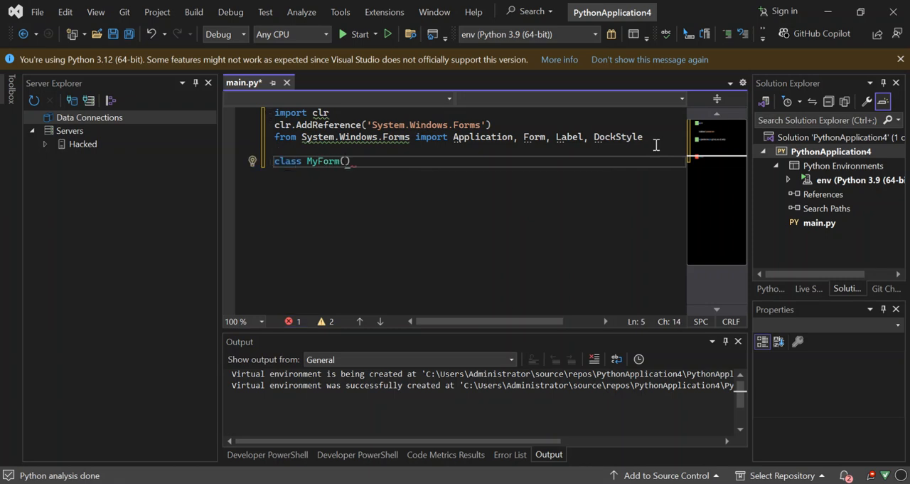
text(Form)
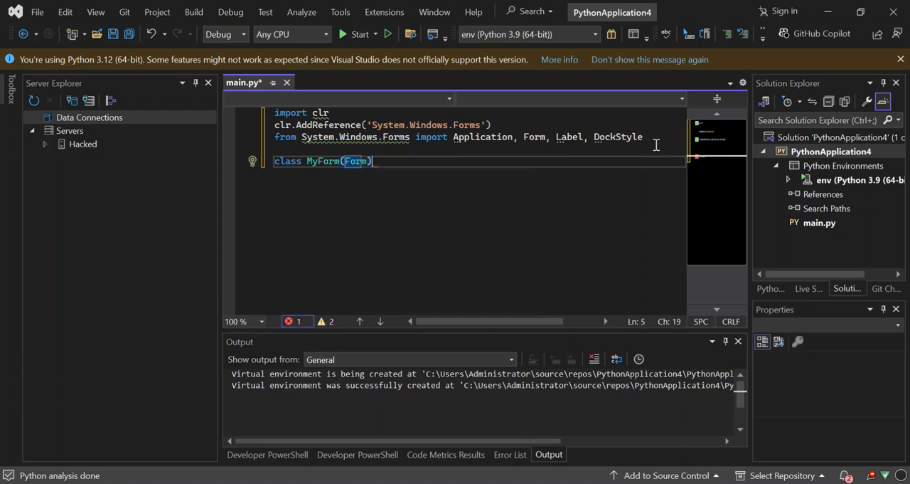
key(enter)
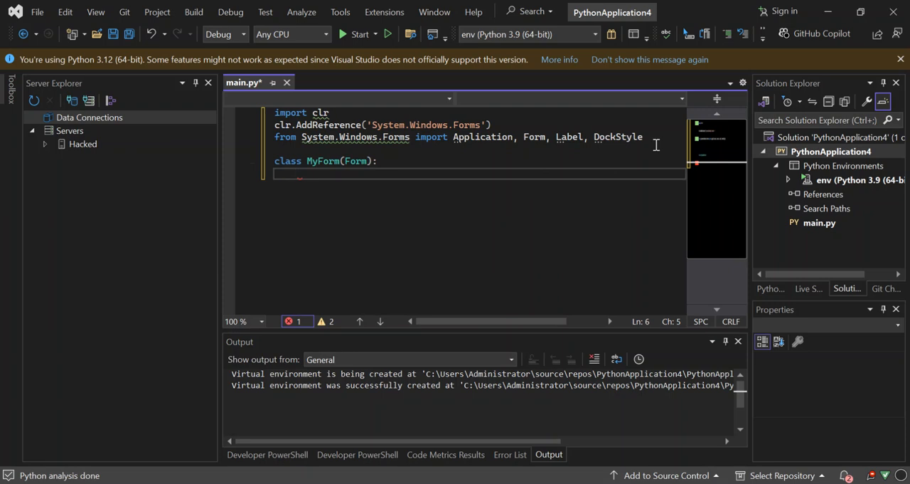
Add the 'def __init__(self):' method inside MyForm and begin a super() call.
text(def)
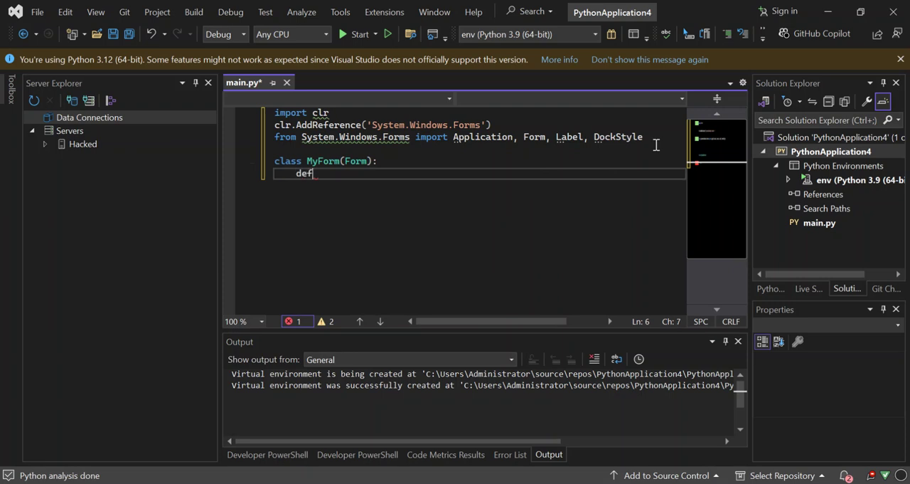
text(f)
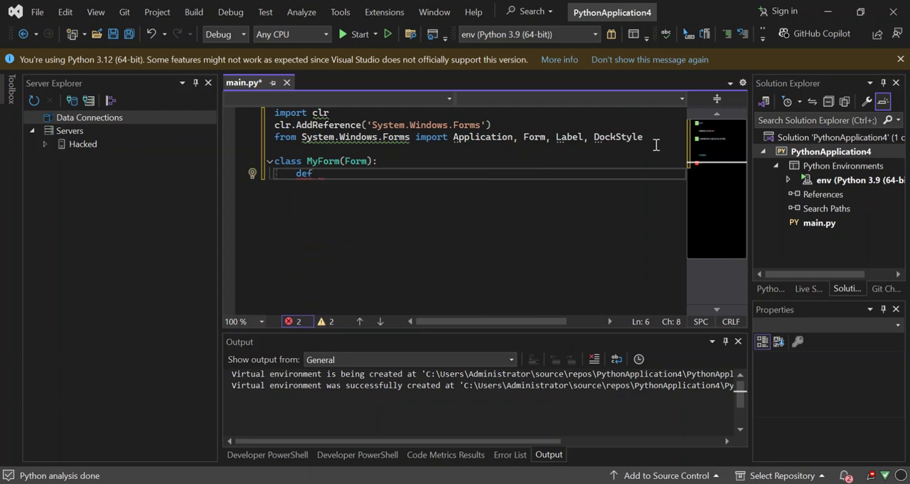
text(__n)
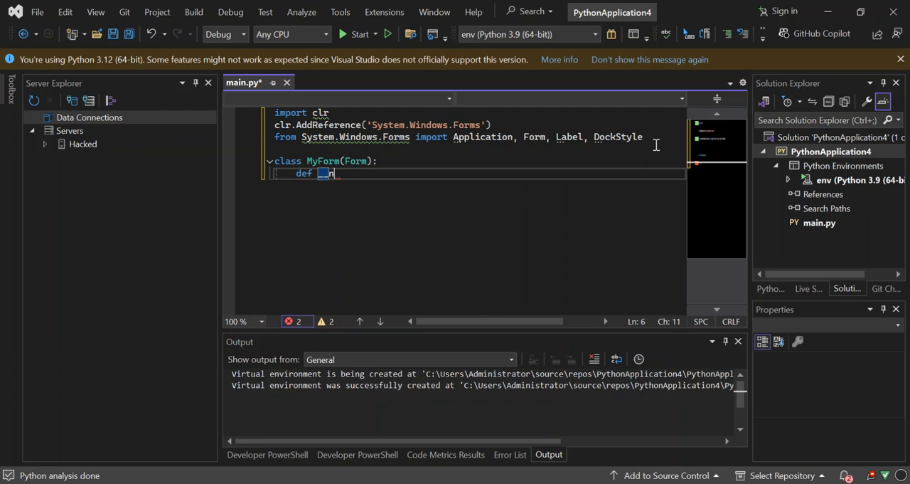
text(_)
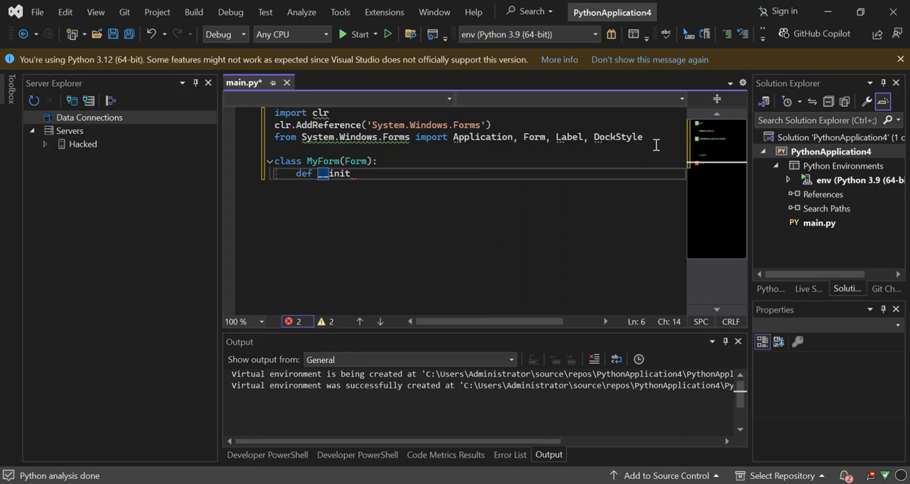
text(__)
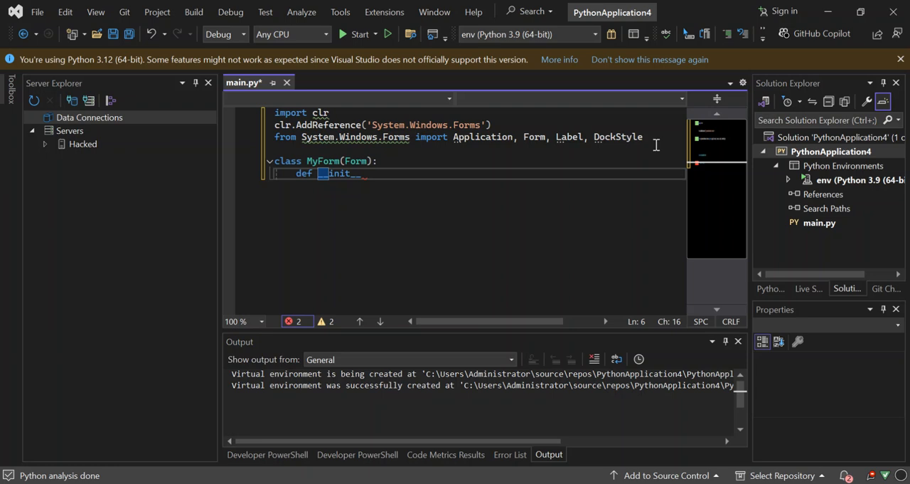
text(())
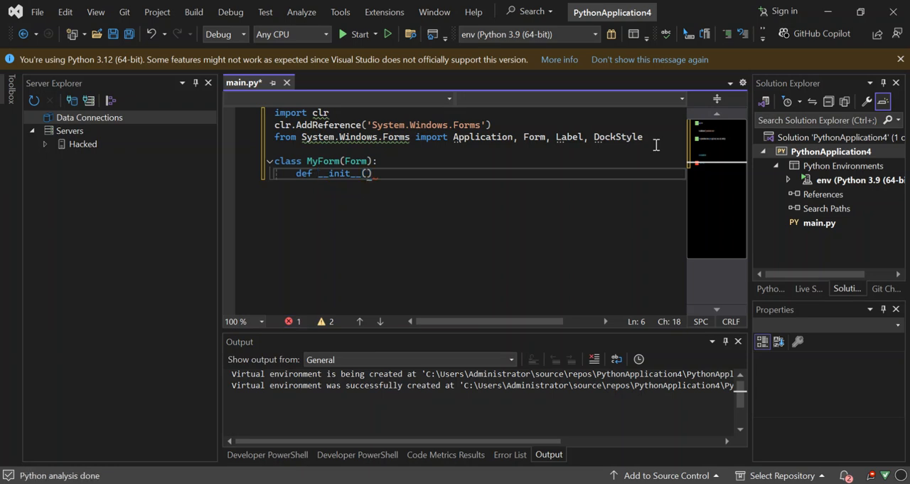
text(self)
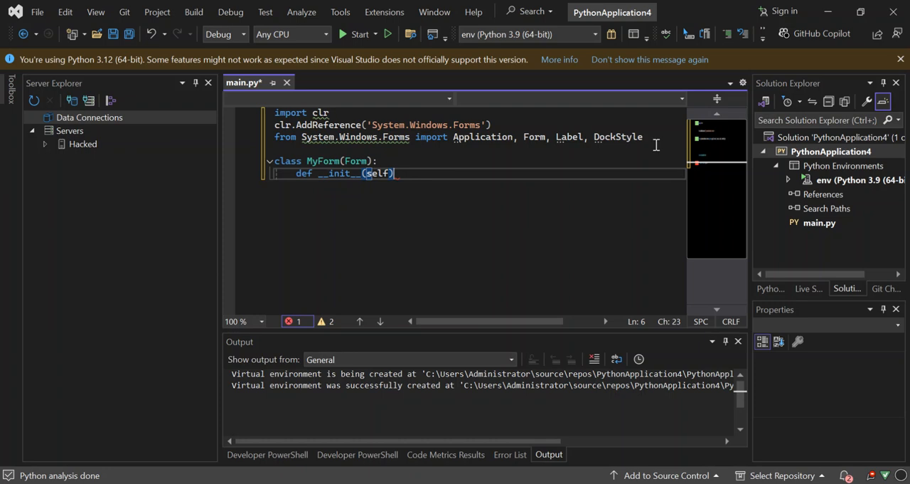
text(:)
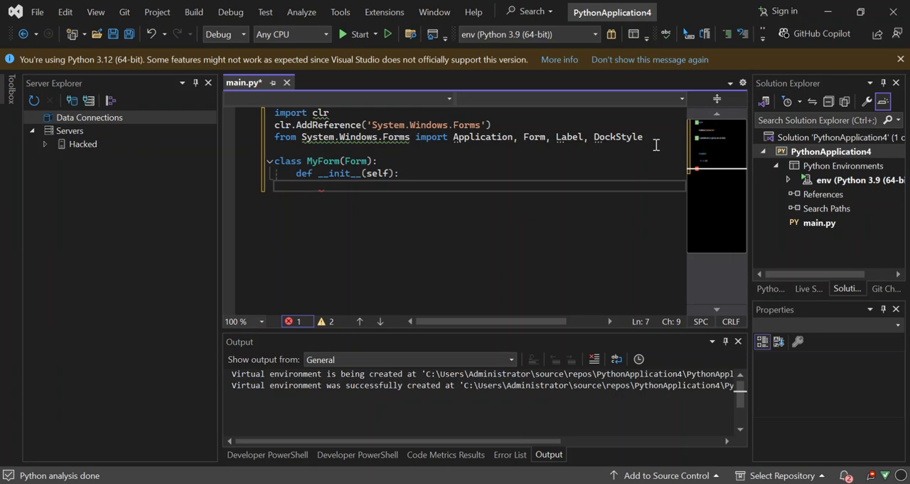
text(super()
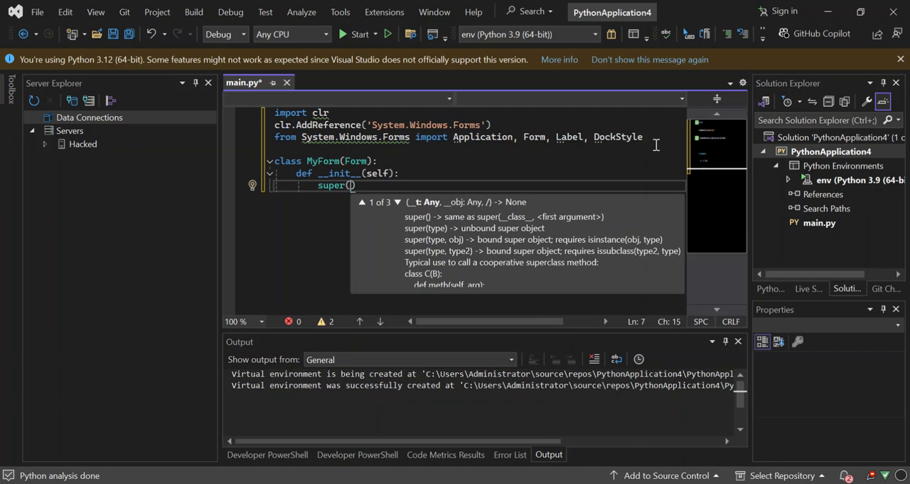
Complete the constructor line 'super(MyForm, self).__init__()'.
text(M)
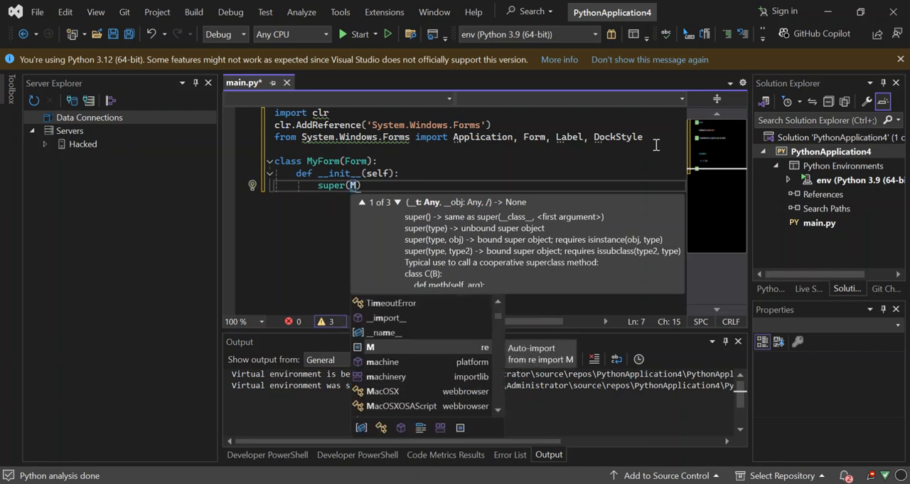
text(yForm)
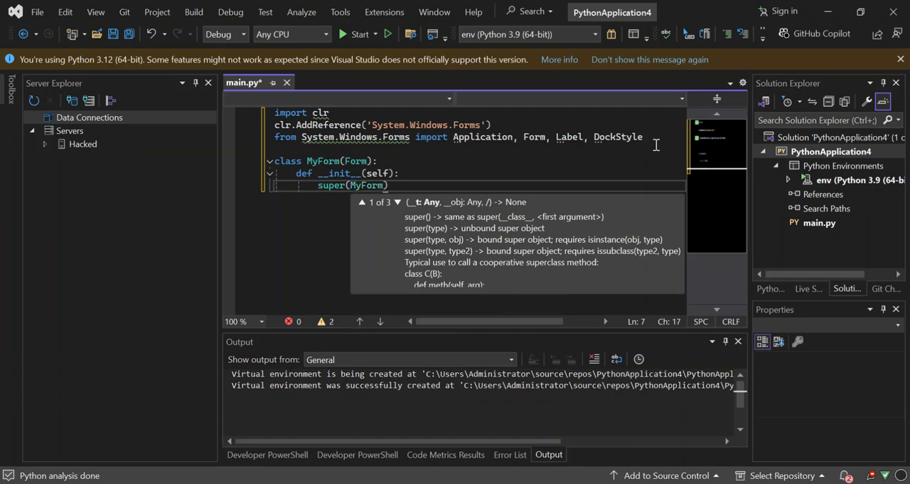
text(,)
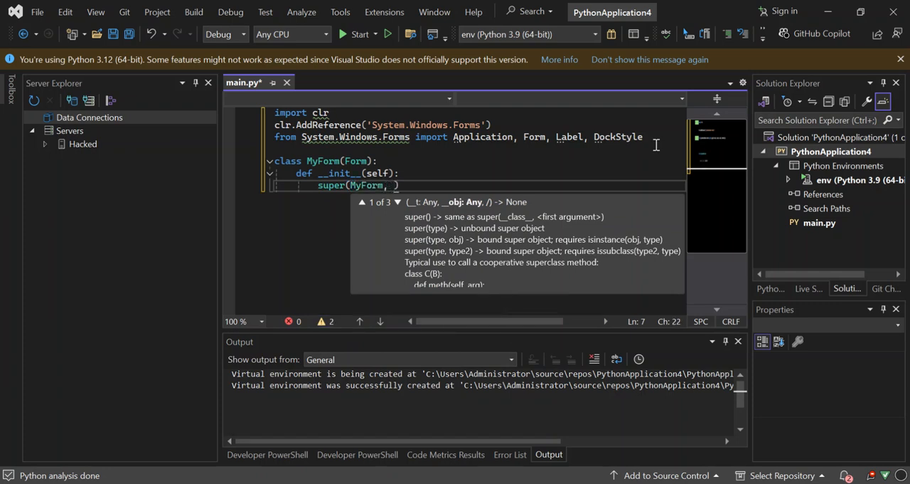
text(self)
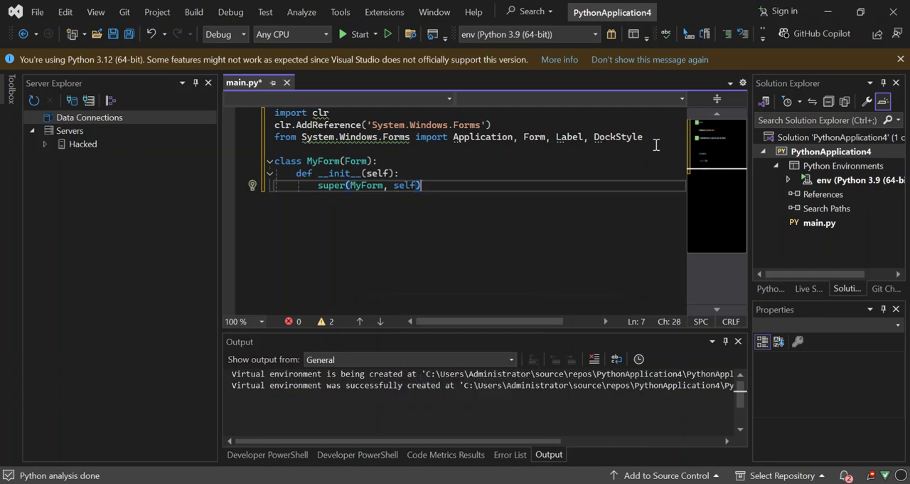
text(.)
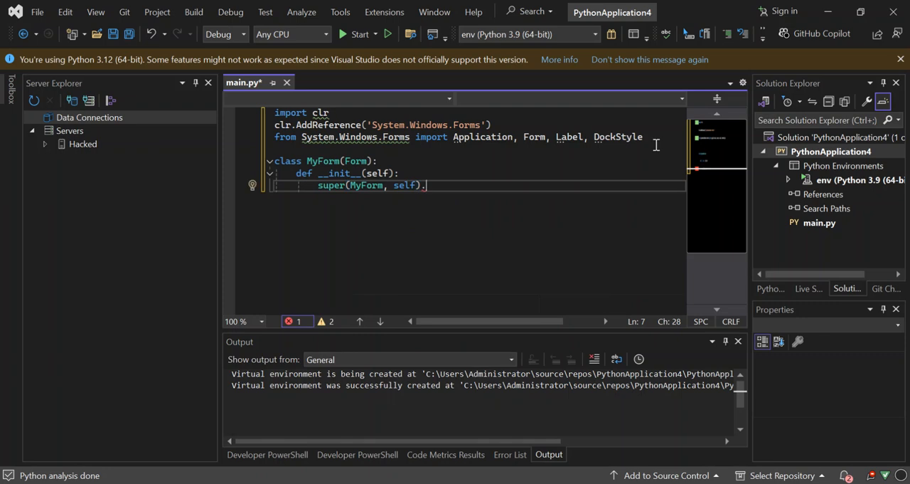
text(__i)
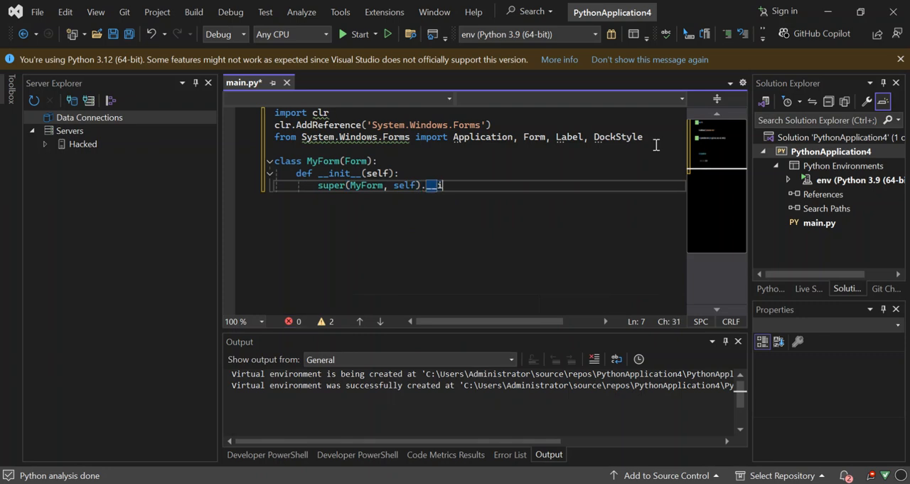
text(nit)
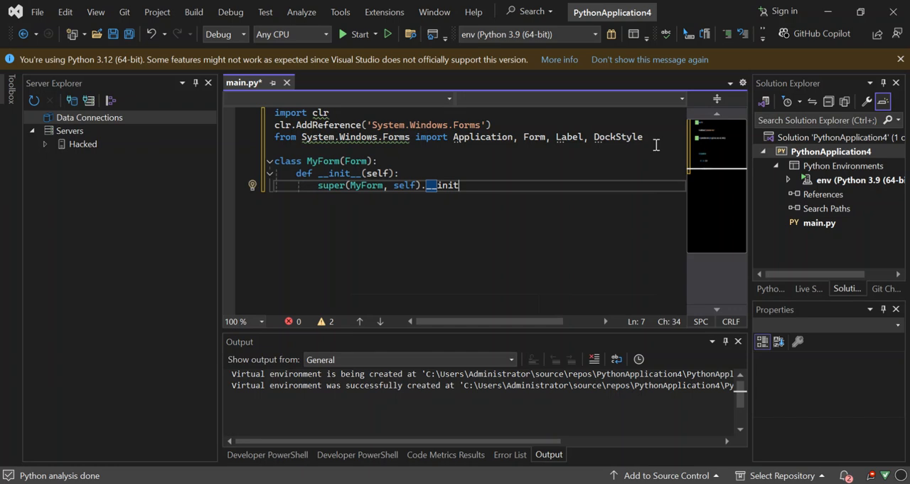
text(__)
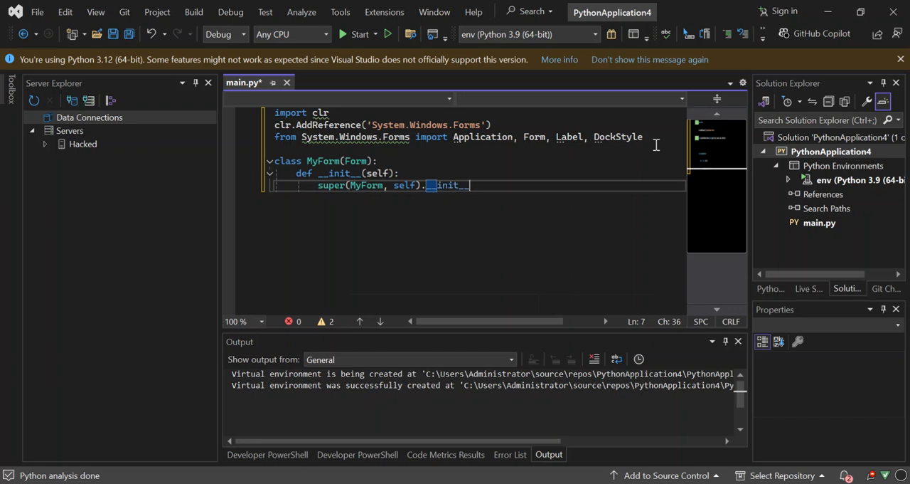
text(())
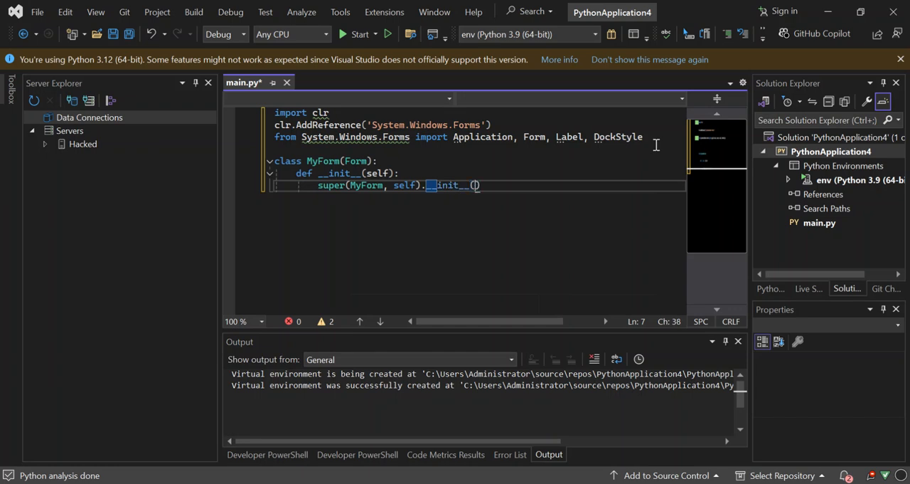
key(Return)
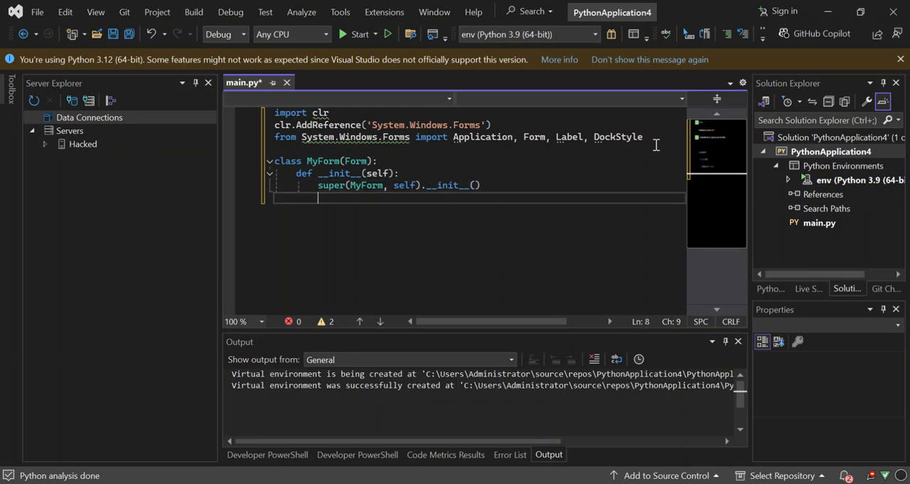
Set the window title with self.Text = 'WinForms', fixing typos along the way.
text(self)
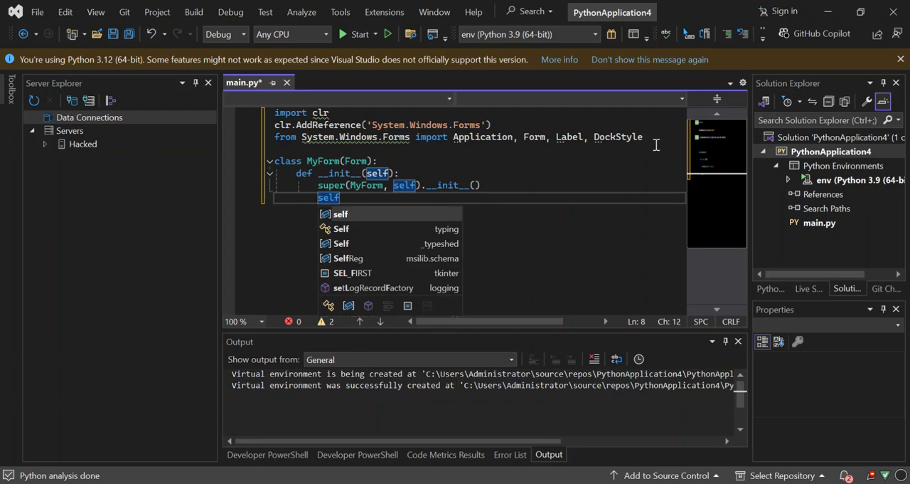
text(.)
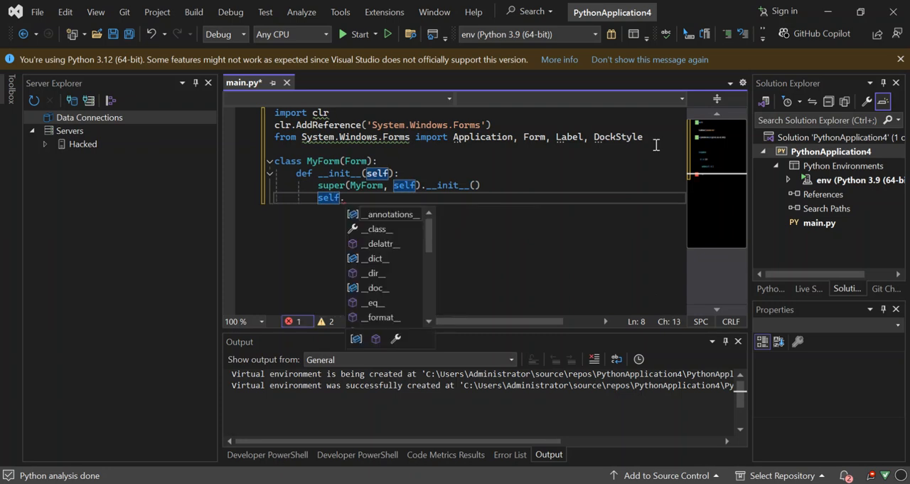
text(Tetx)
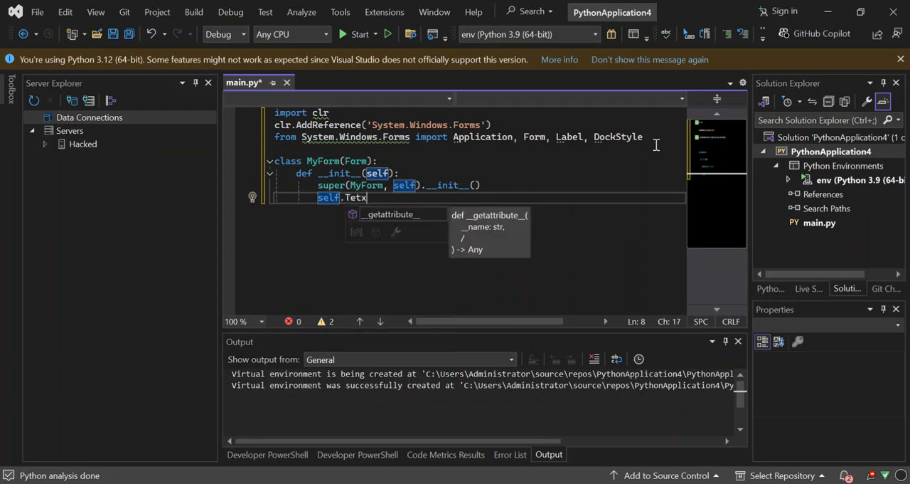
key(Backspace)
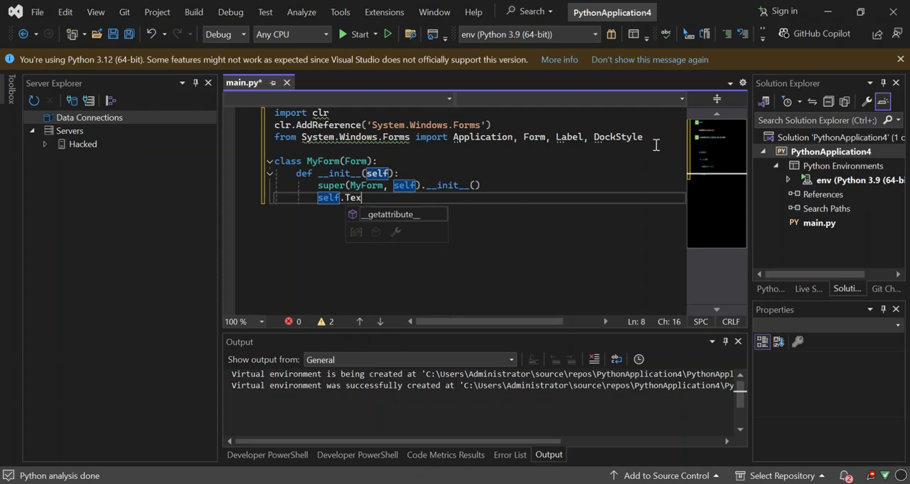
text(t =)
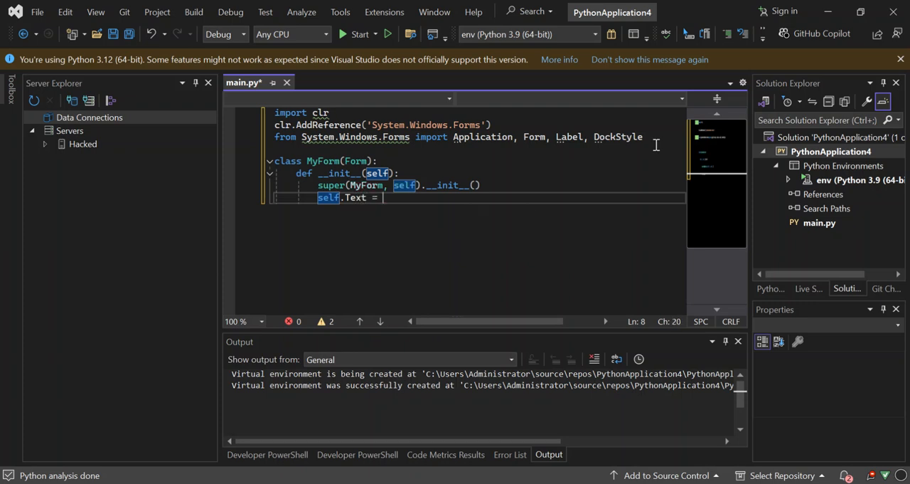
text("")
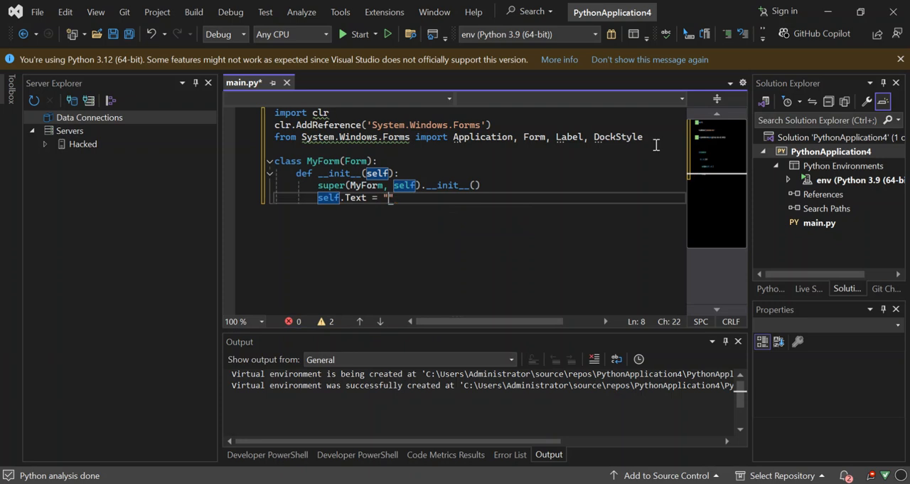
text(Win)
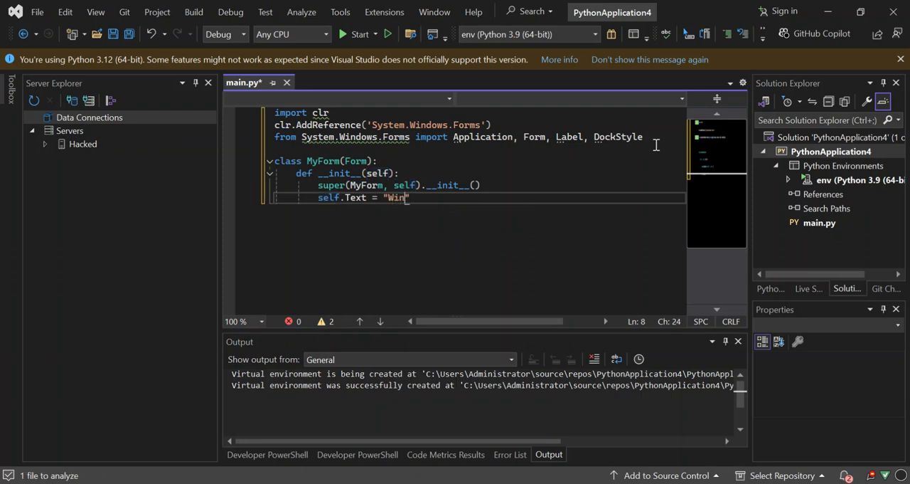
text(For)
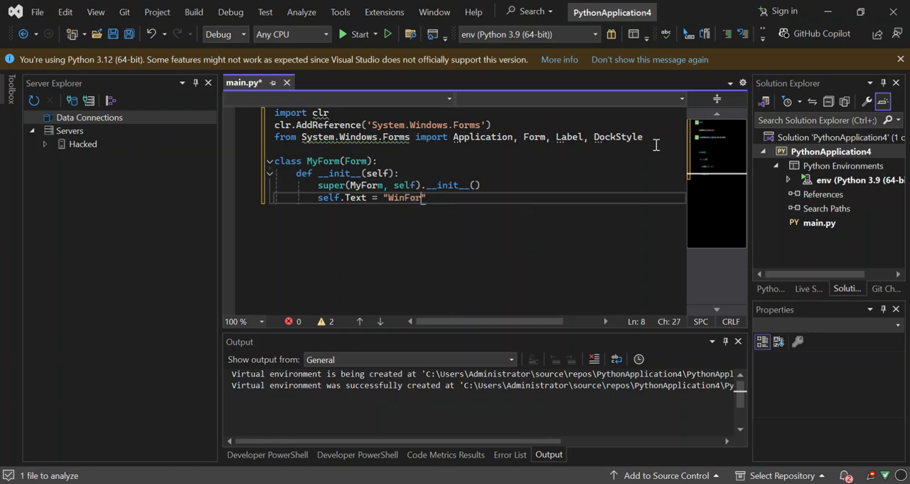
text(ms")
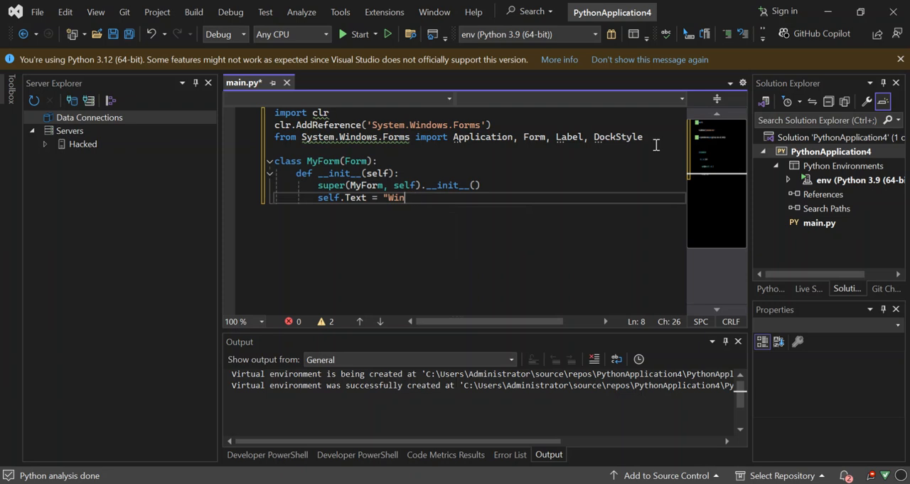
key(BackSpace)
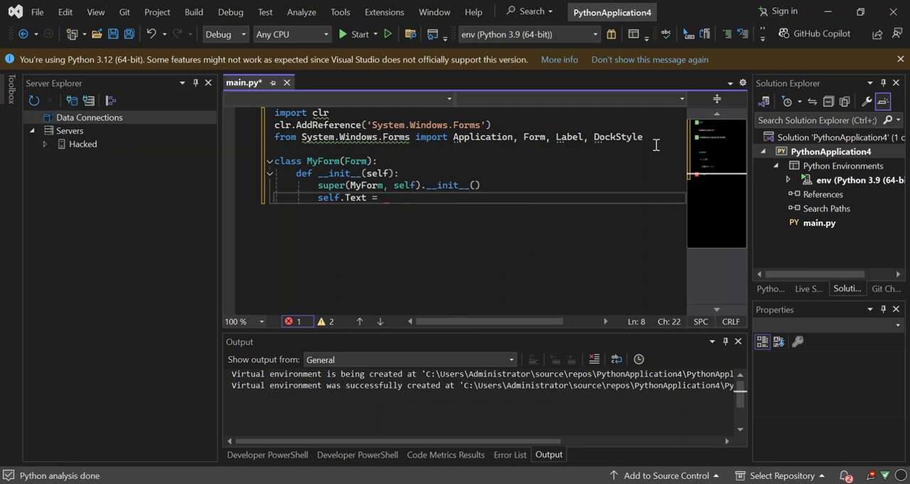
text('Wi')
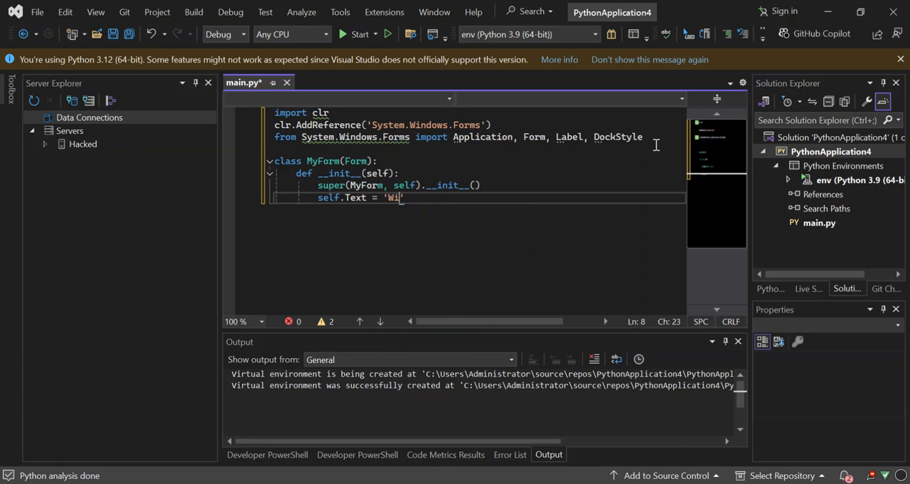
text(nForms)
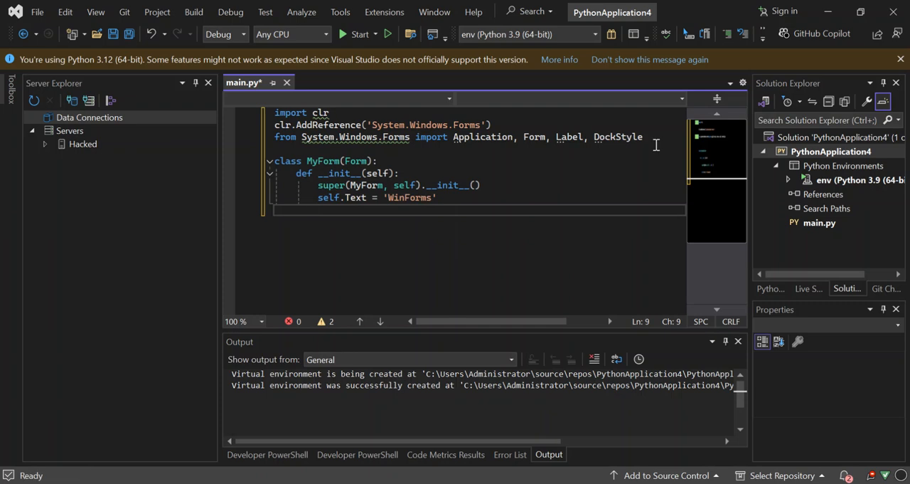
Add the line label = Label() to the constructor to create a Label.
text(Lab)
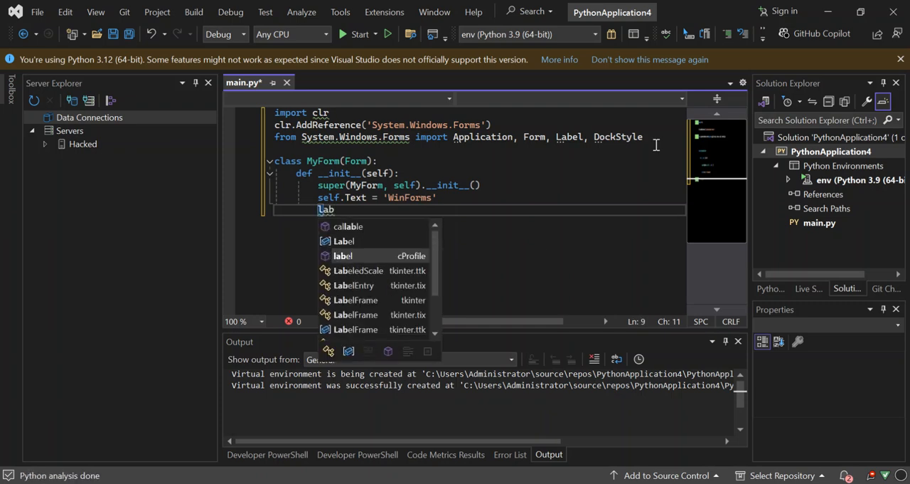
text(el =)
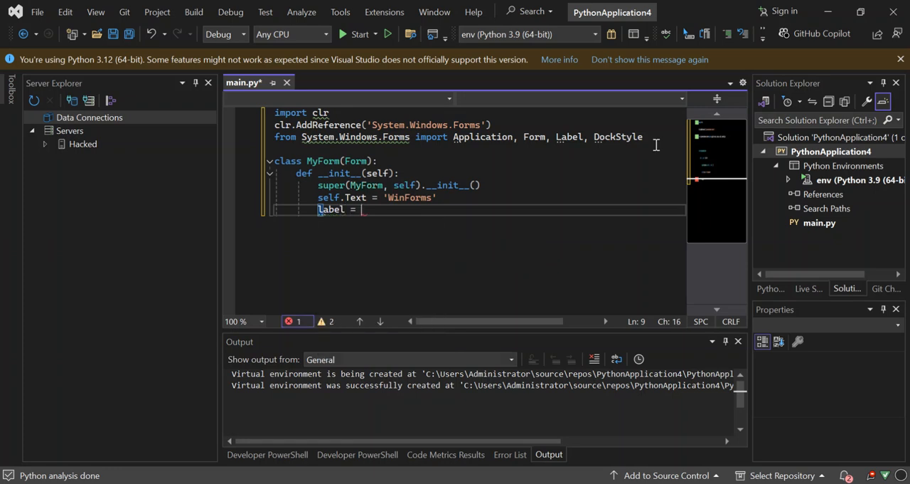
text(La)
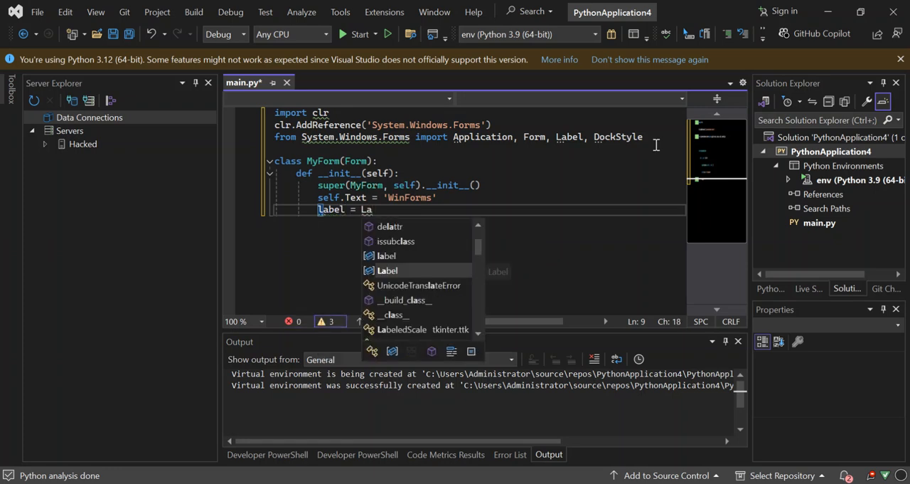
text(bel()
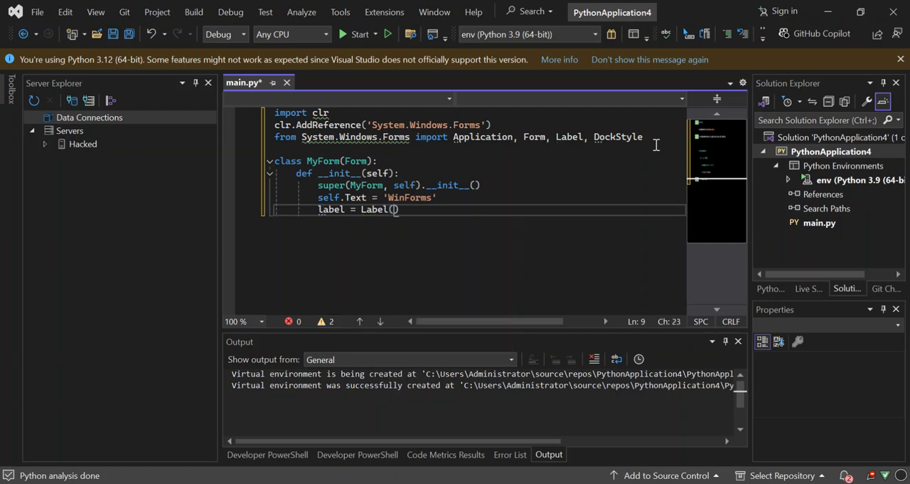
key(Return)
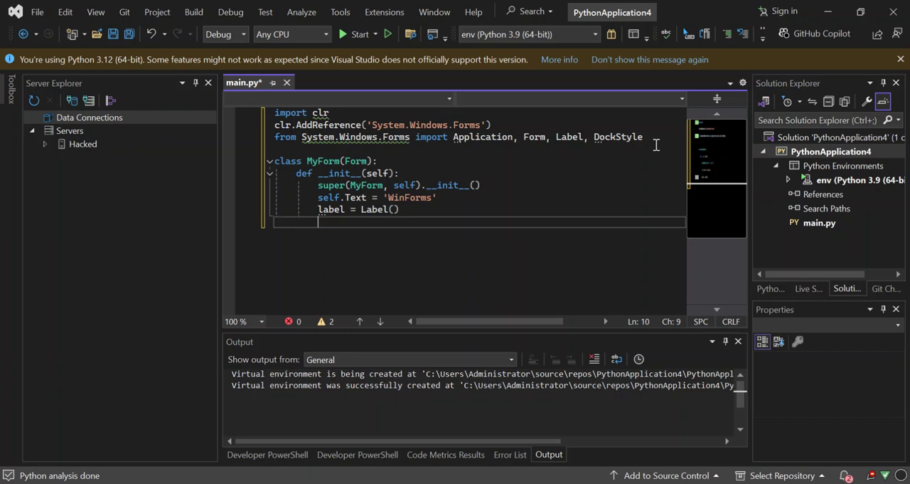
Set the label's Text to 'my first python winforms'.
text(la)
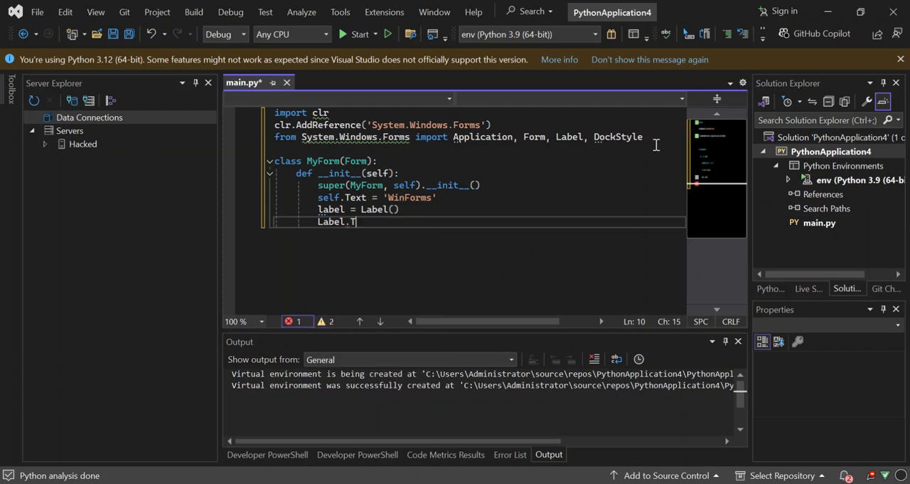
text(ext =)
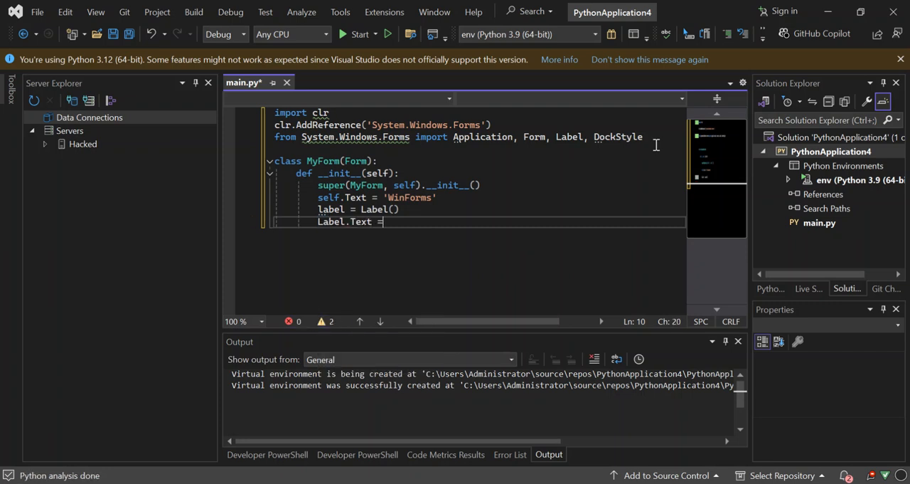
text(W)
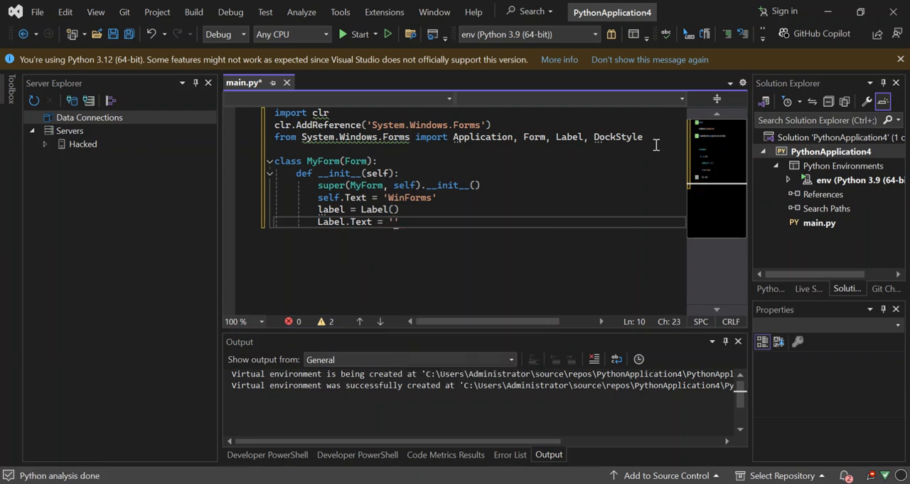
text(my)
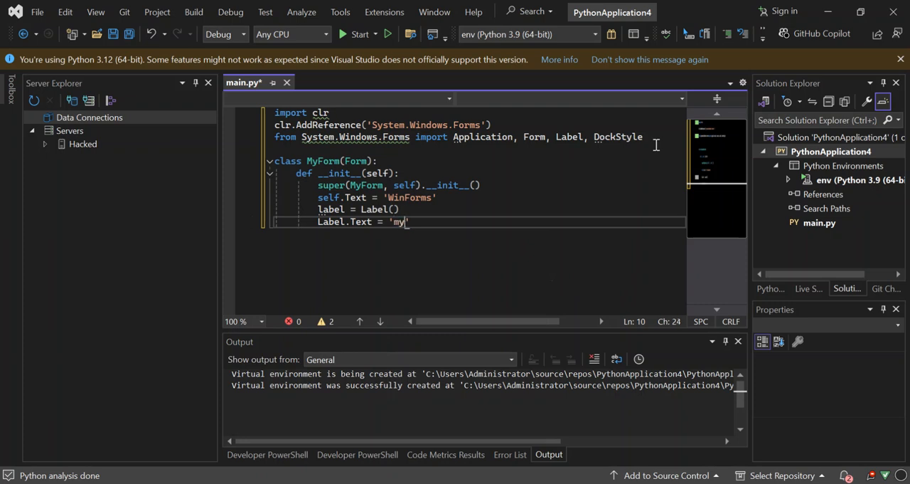
text(f)
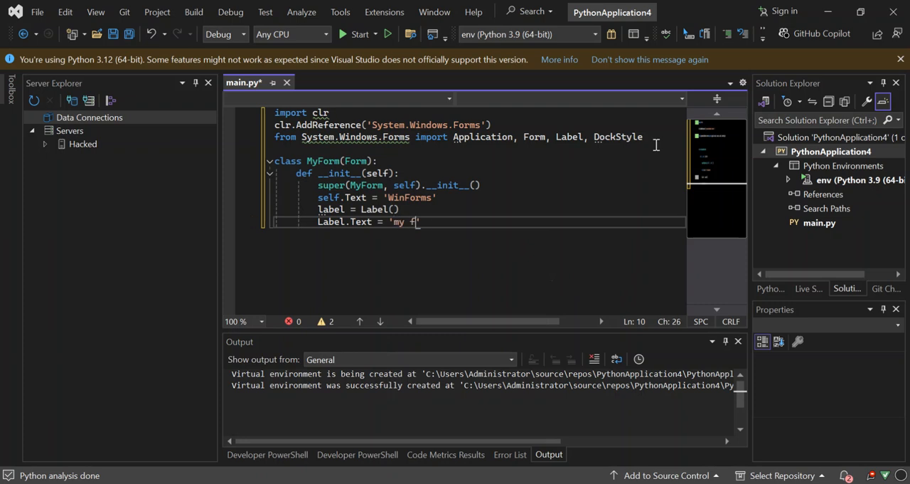
text(irst)
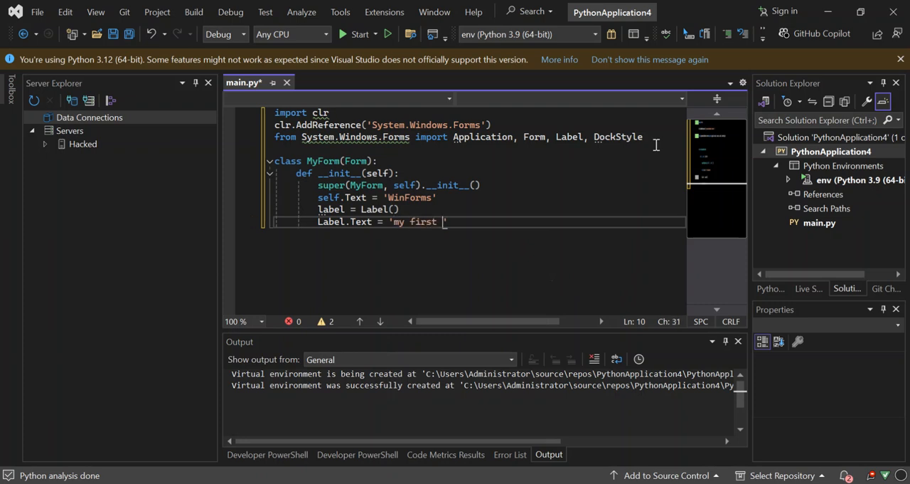
text(python winforms)
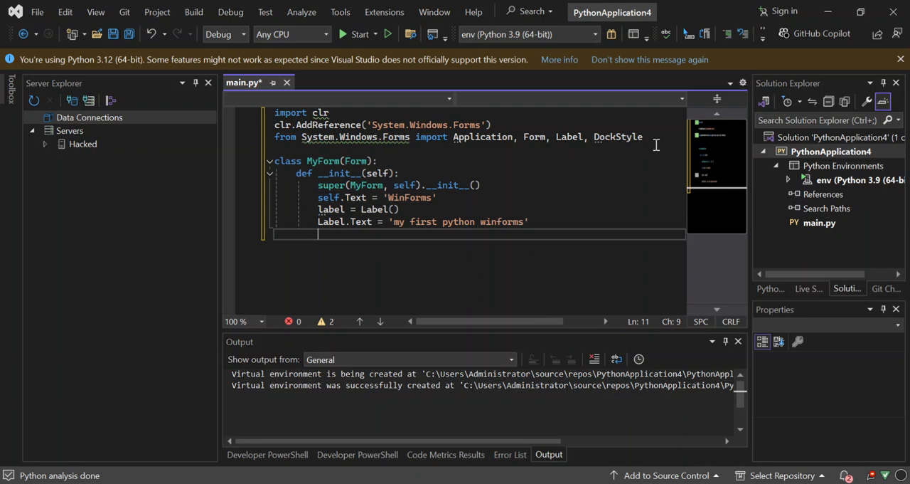
Dock the label to fill the form with label.Dock = DockStyle.Fill.
text(La)
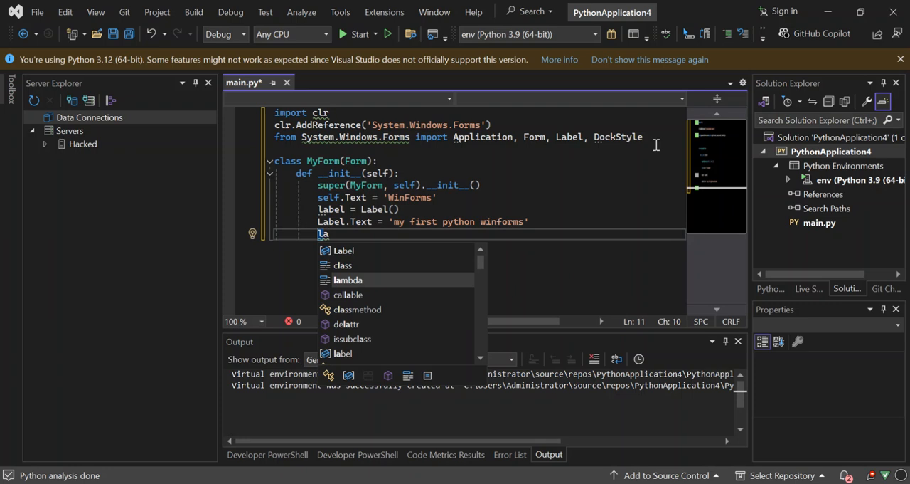
text(bel)
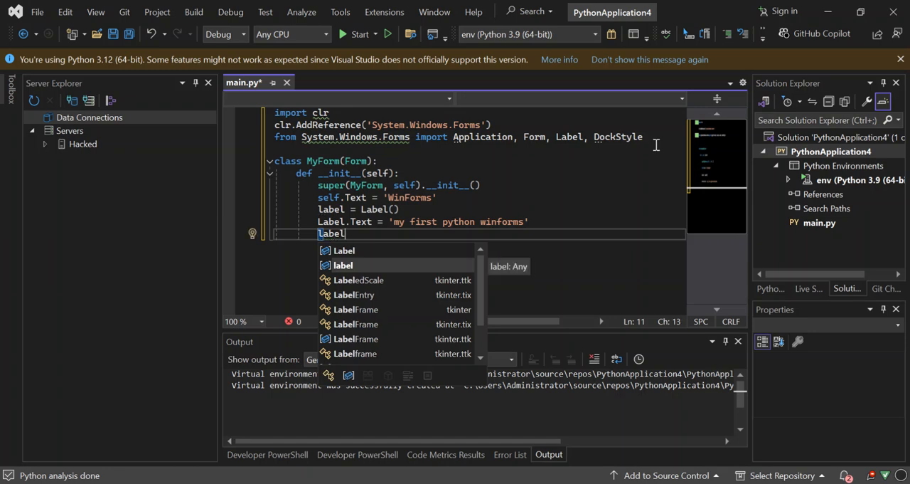
text(.)
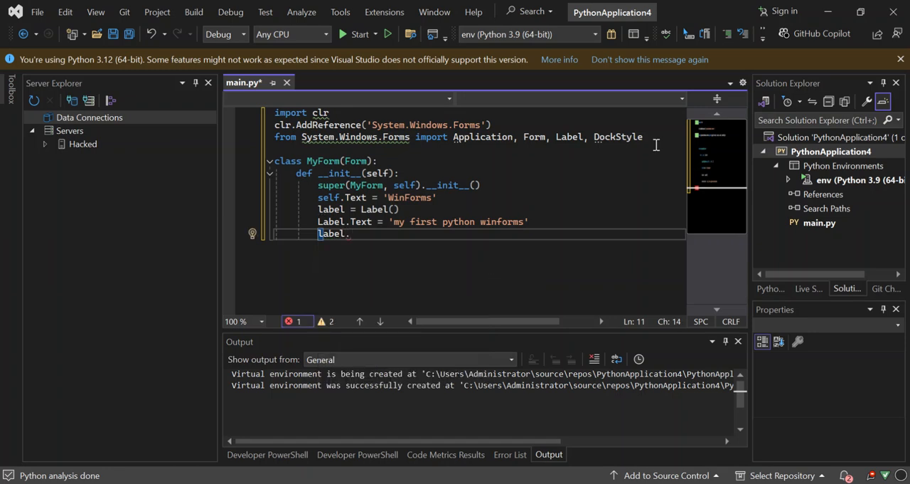
text(Doc)
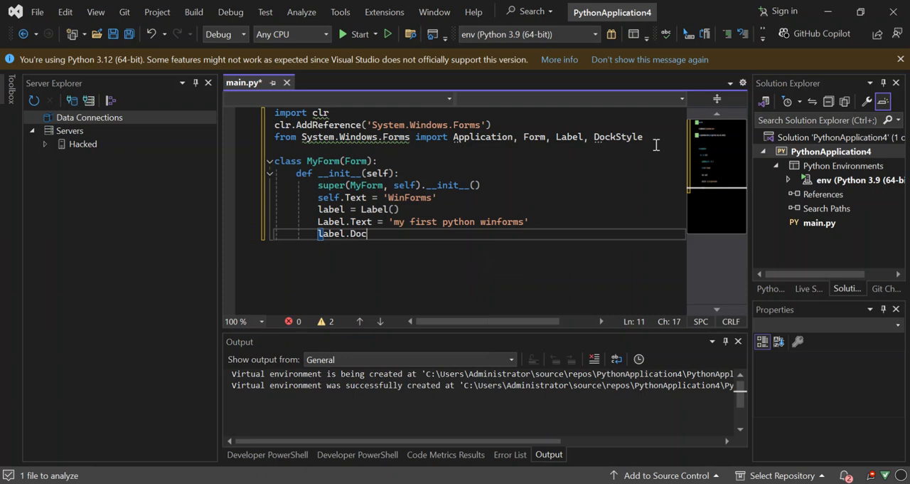
text(k =)
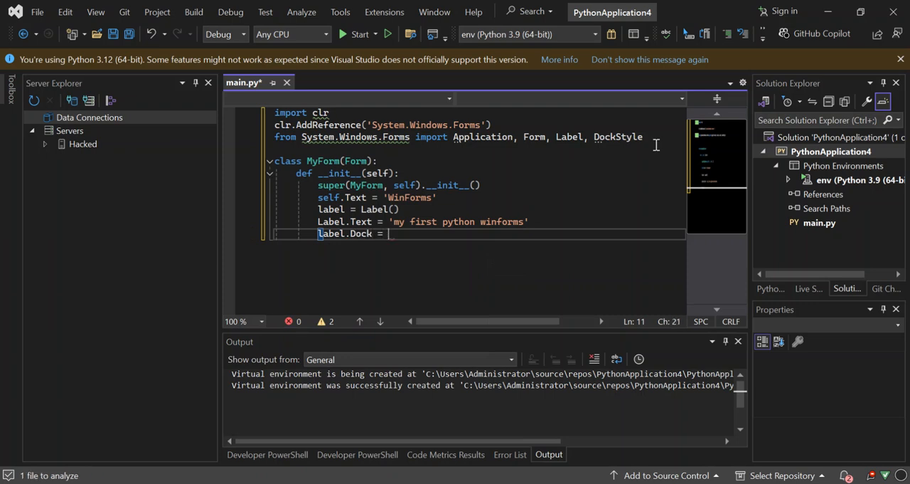
text(D)
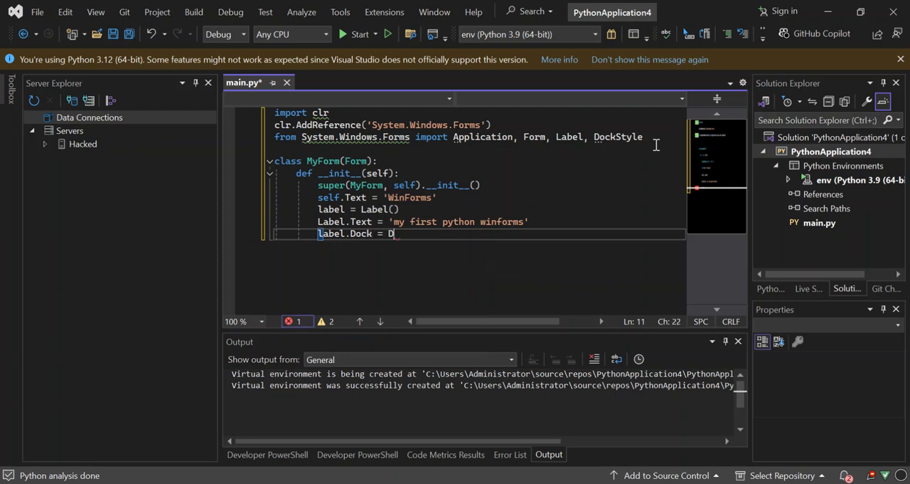
text(D)
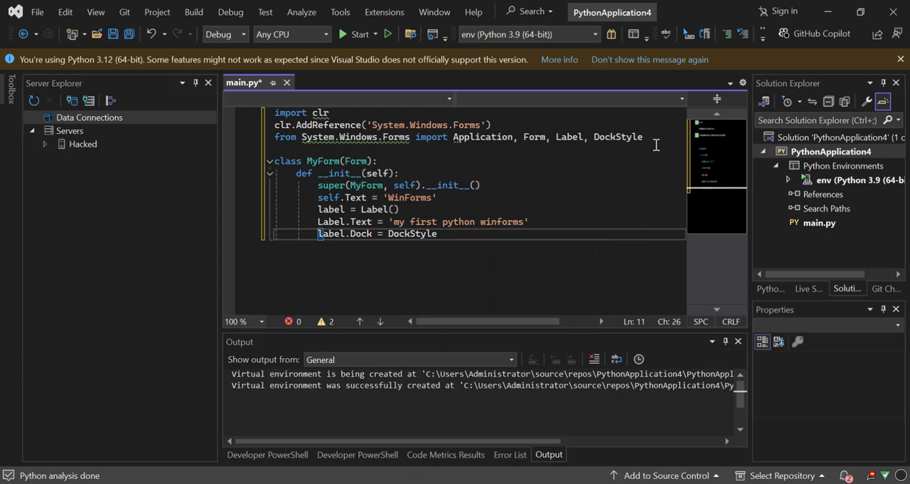
text(Fil)
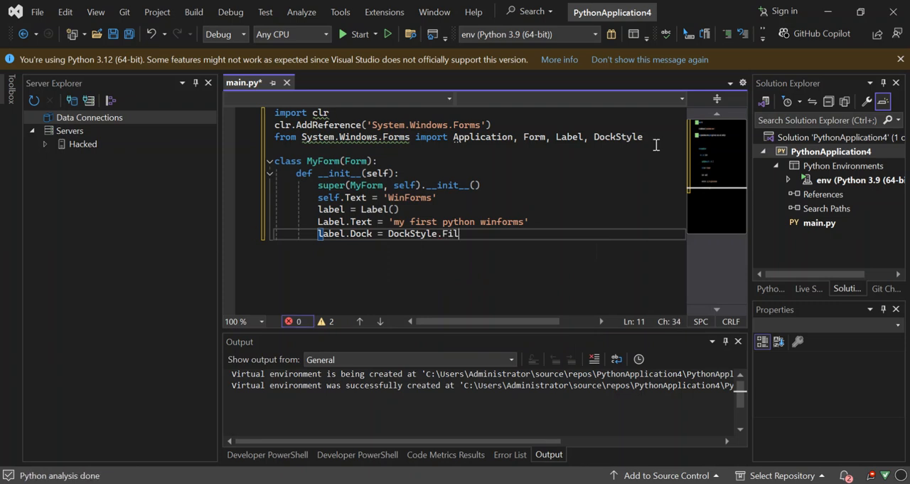
key(Return)
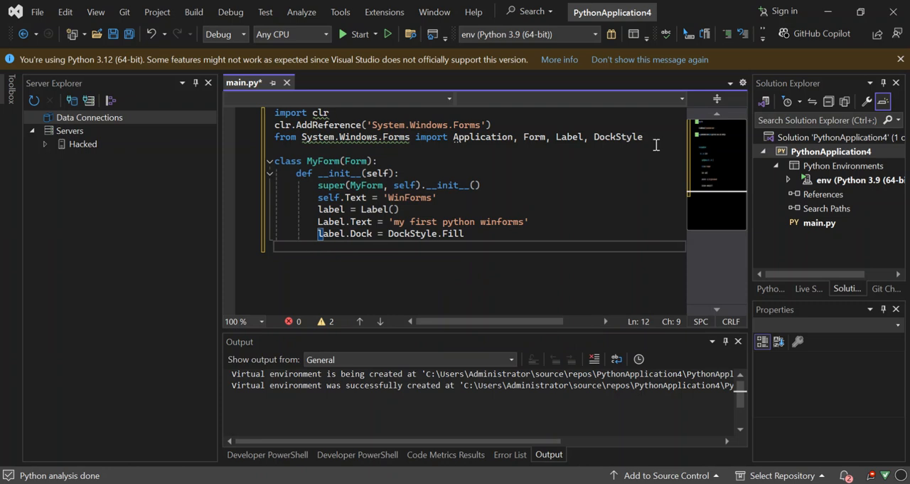
Add the label to the form with self.Controls.Add(label).
text(self)
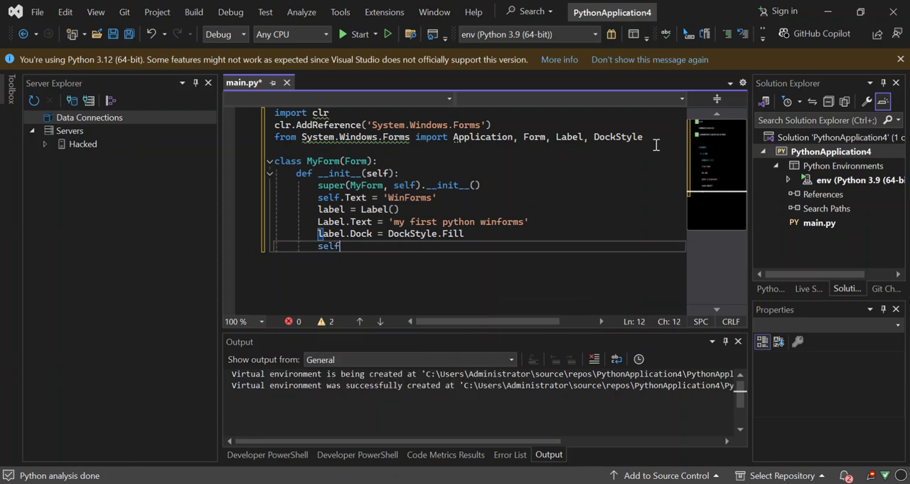
text(.Co)
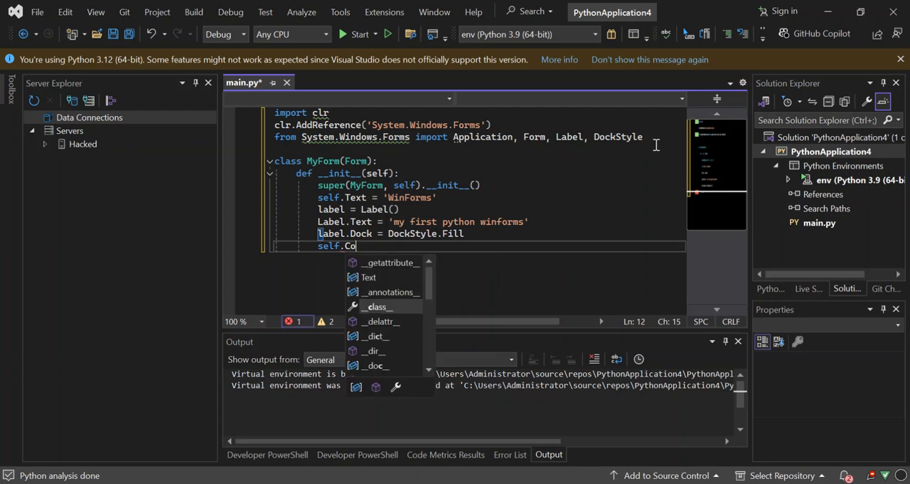
text(ntrol)
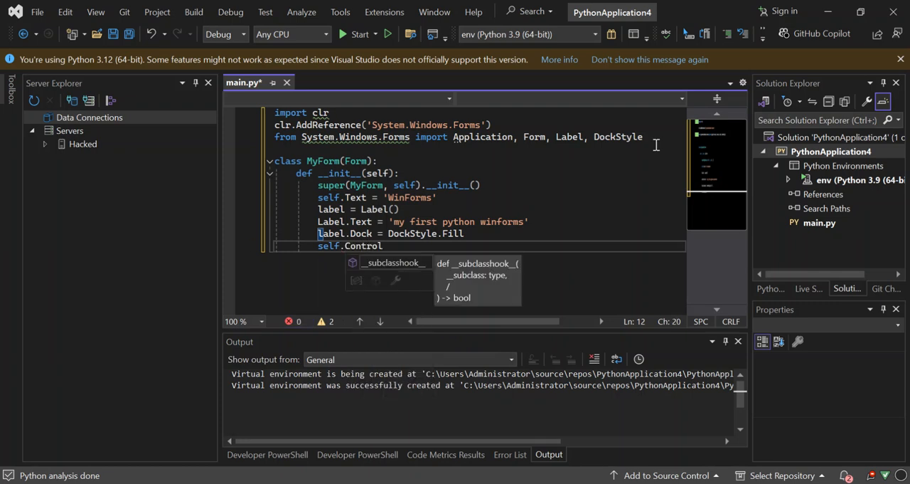
text(s)
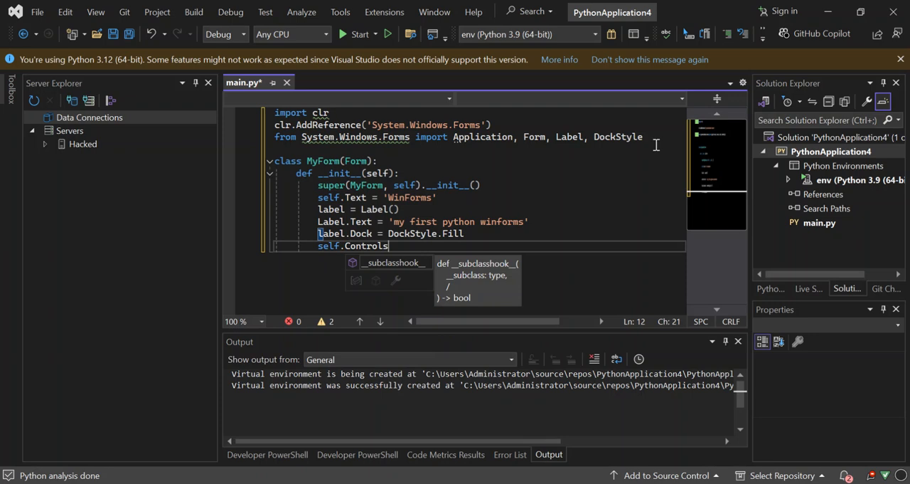
text(.A)
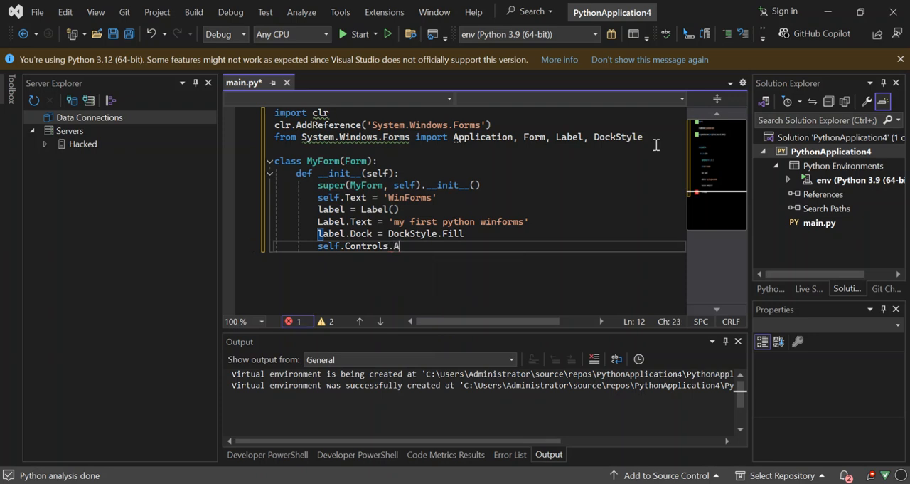
text(dd)
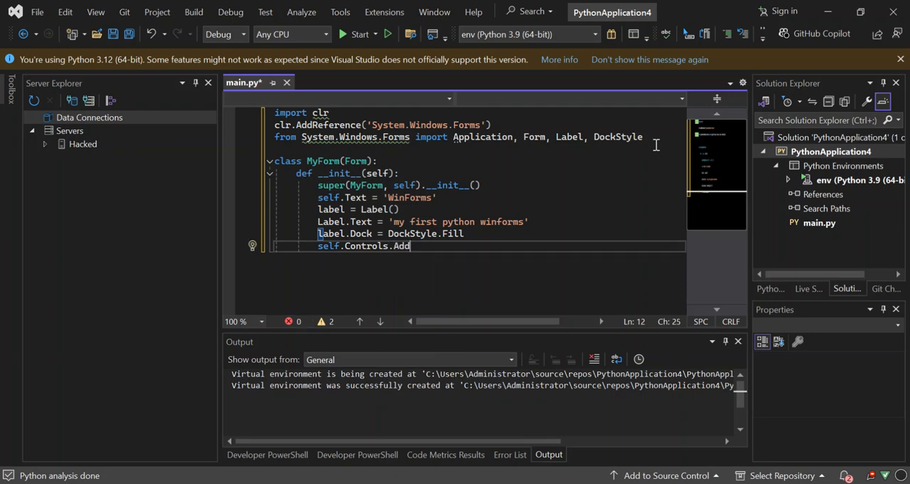
text(())
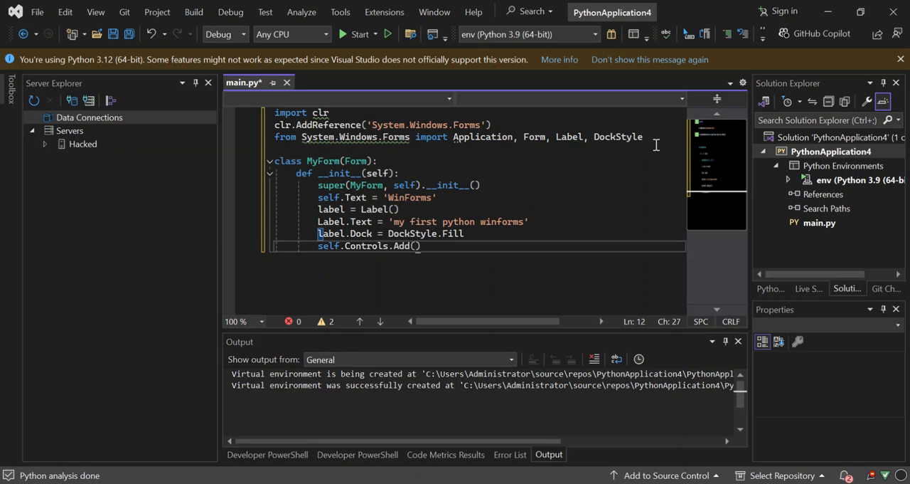
text(label)
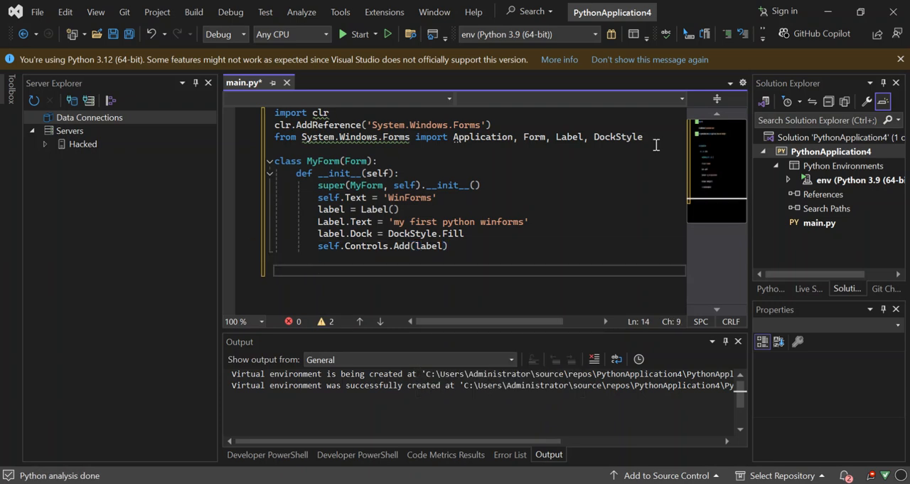
Create the form instance with form = MyForm().
text(fo)
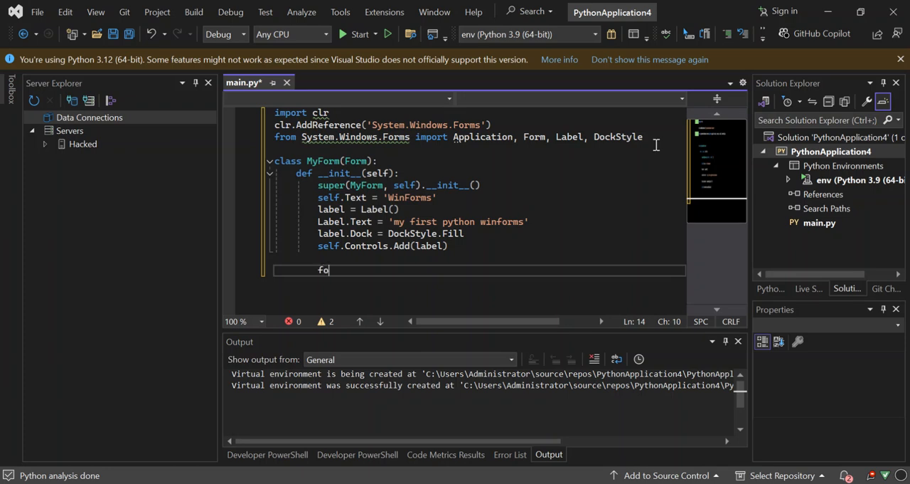
text(rm =)
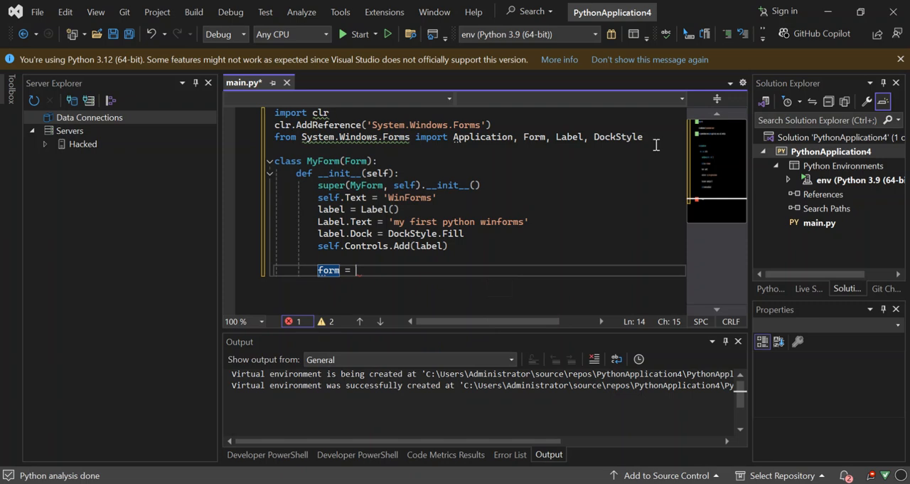
text(my)
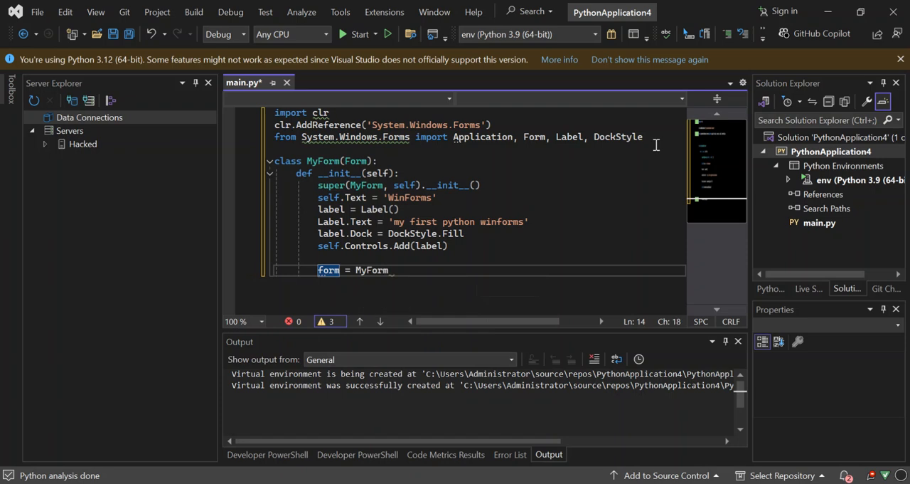
text(())
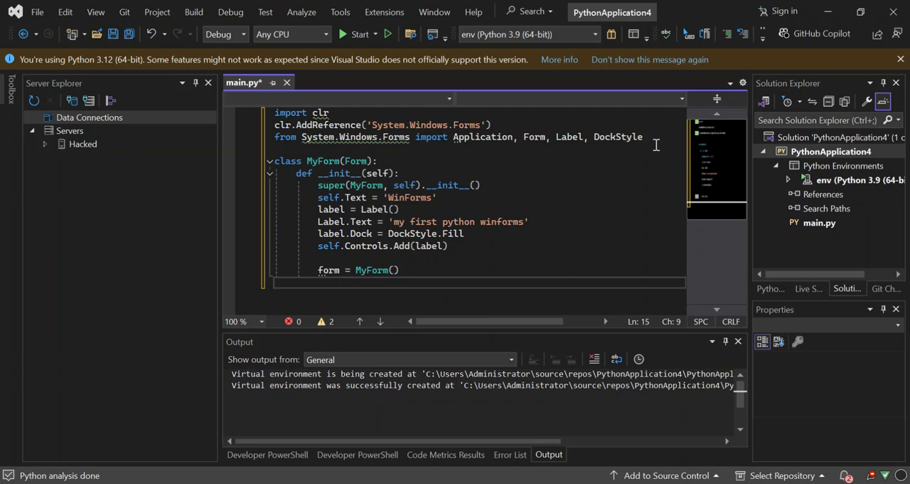
Launch the form with Application.Run(form).
text(Application.)
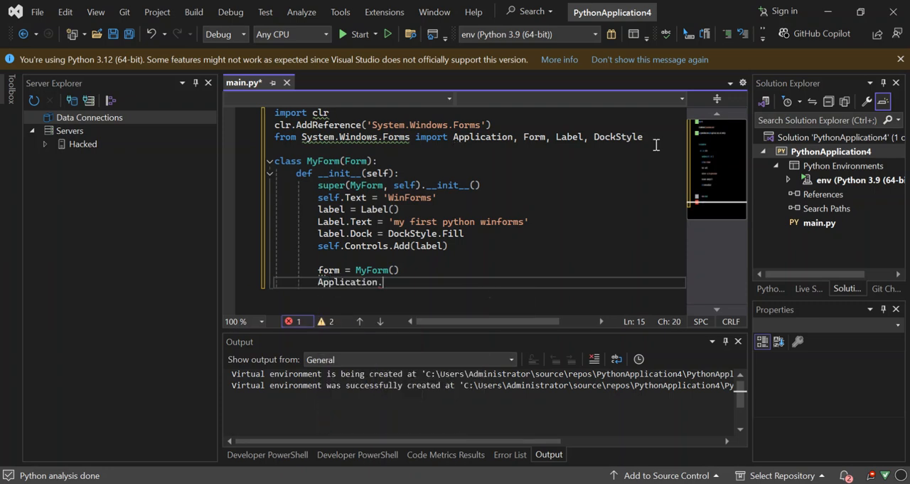
text(Run)
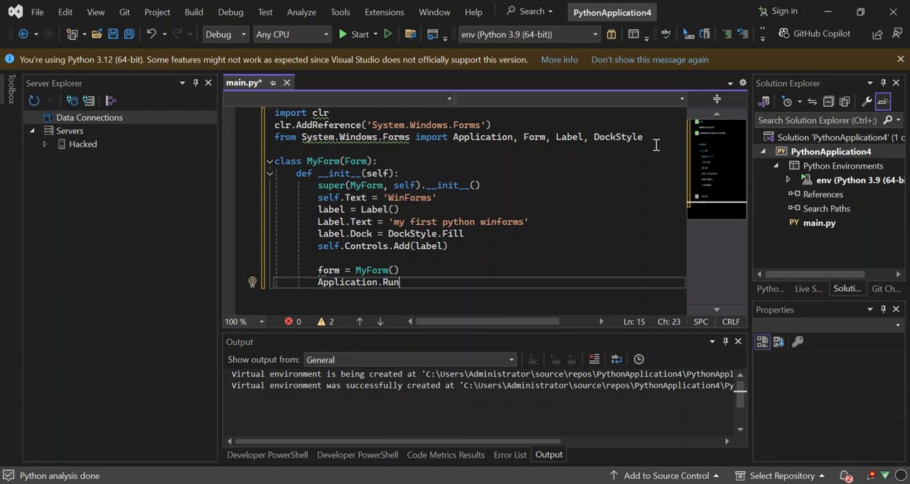
text((fo)
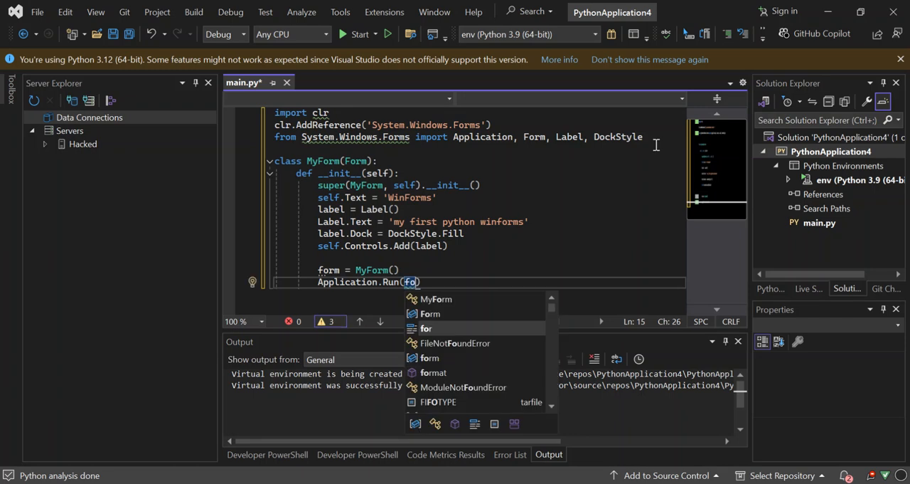
text(rm)
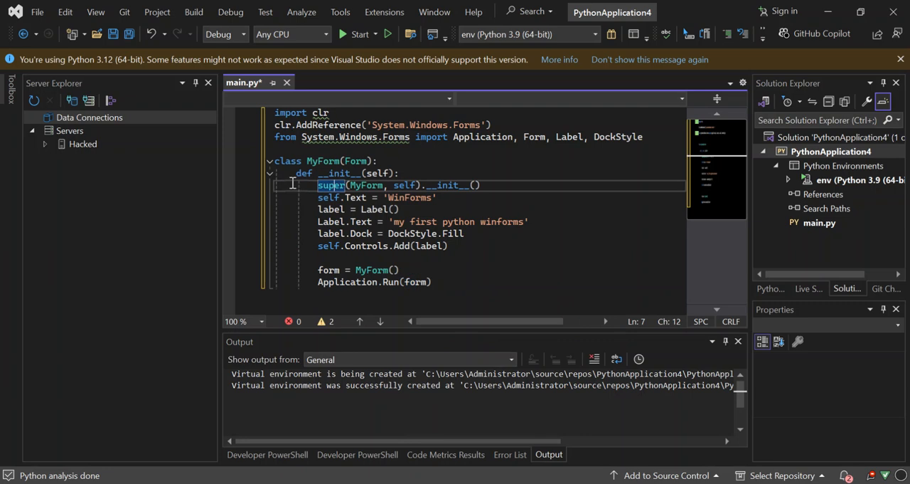
mouse_move(321, 160)
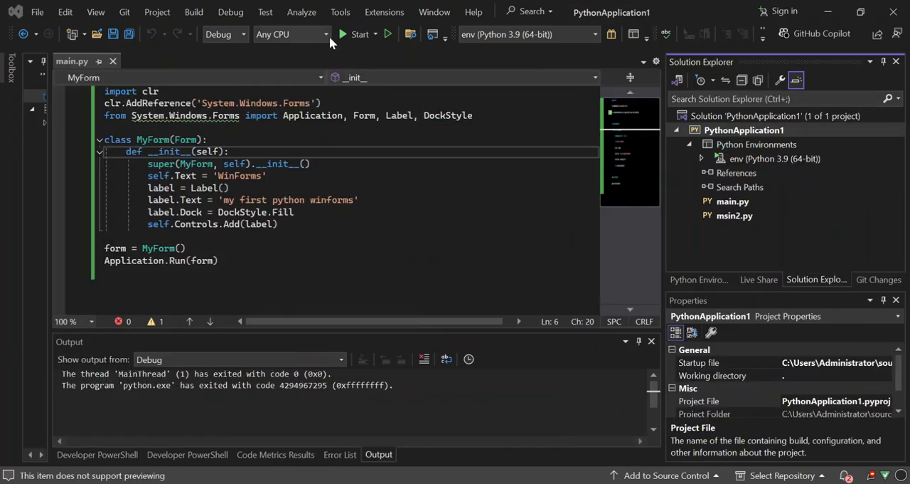
Run the Python script from the toolbar Start button to open the WinForms window.
click(360, 34)
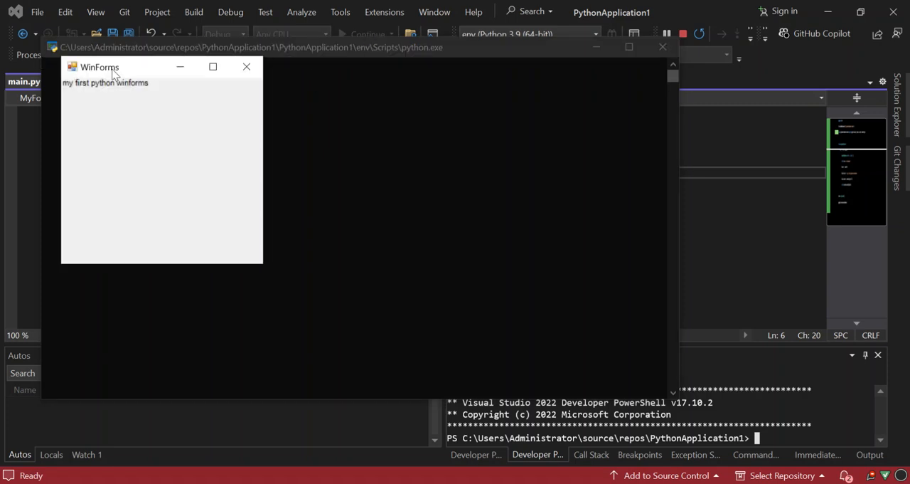
Drag the WinForms window by its title bar toward the screen centre.
drag(100, 67, 250, 117)
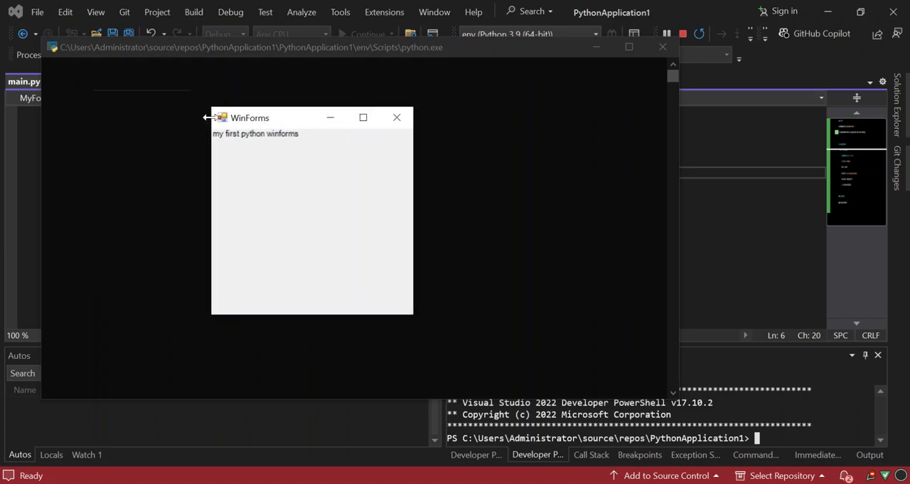
mouse_move(268, 133)
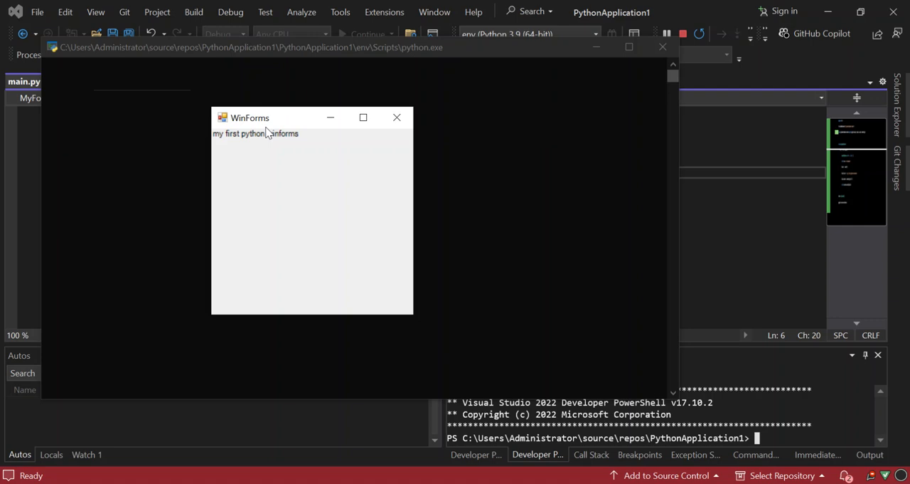
mouse_move(268, 134)
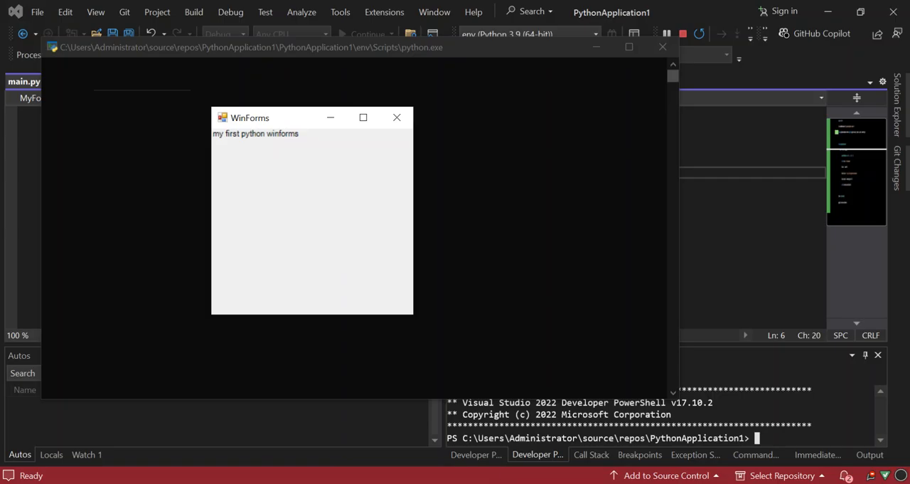